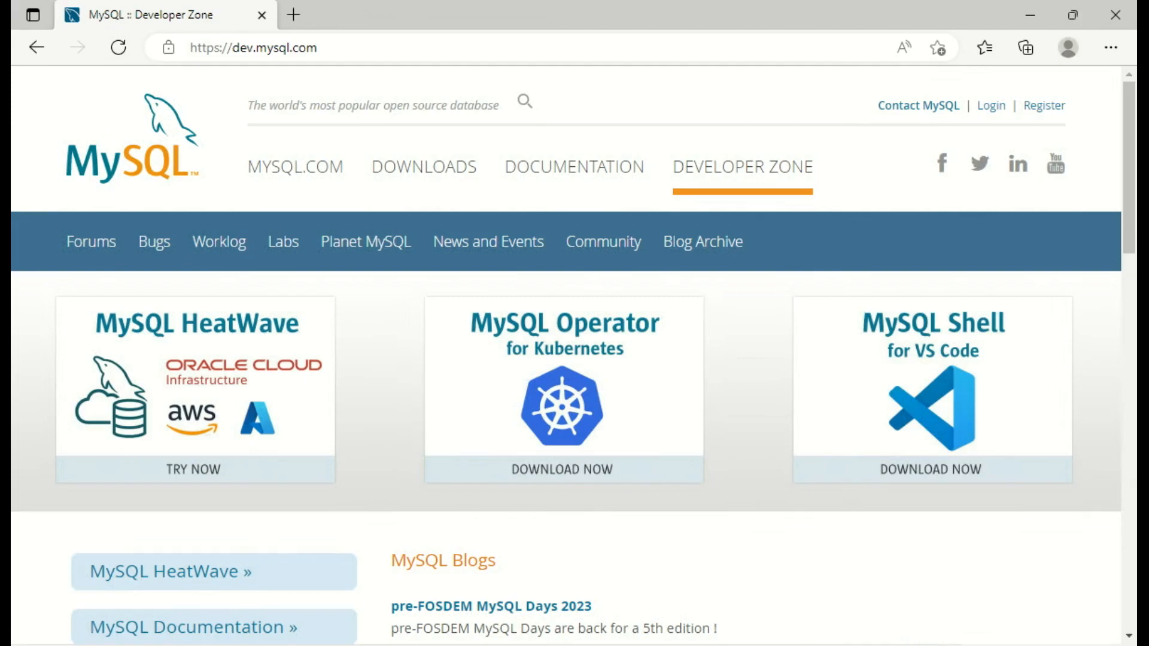
# Reach the MySQL Downloads section from the dev.mysql.com home page
pyautogui.scroll(-3)
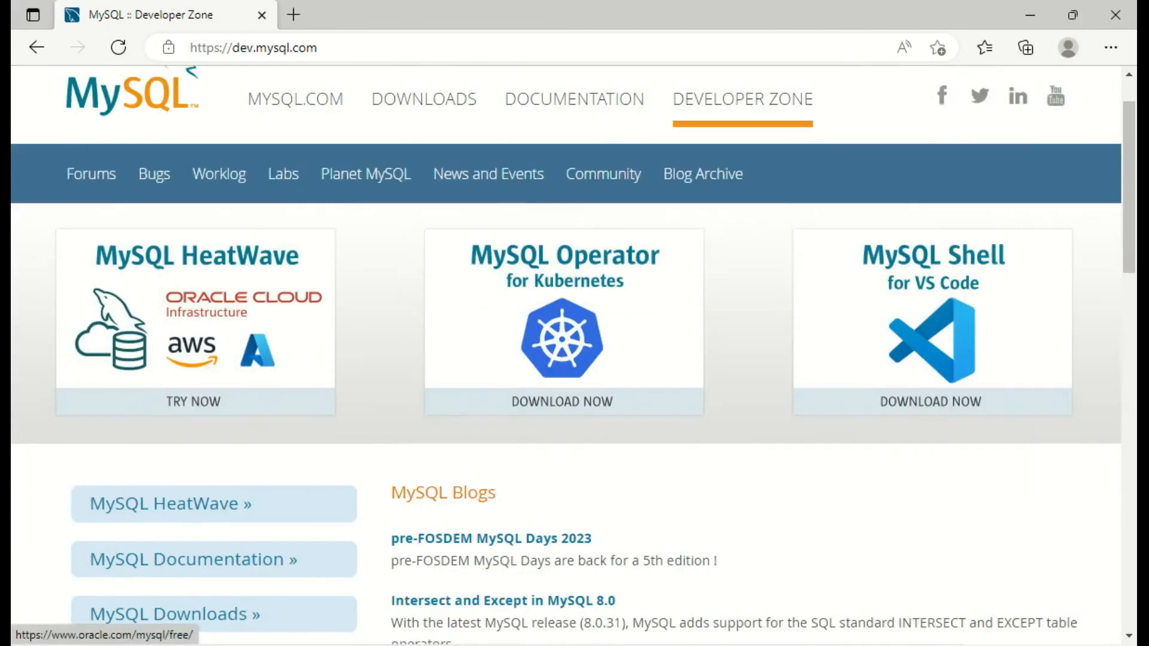
pyautogui.scroll(-3)
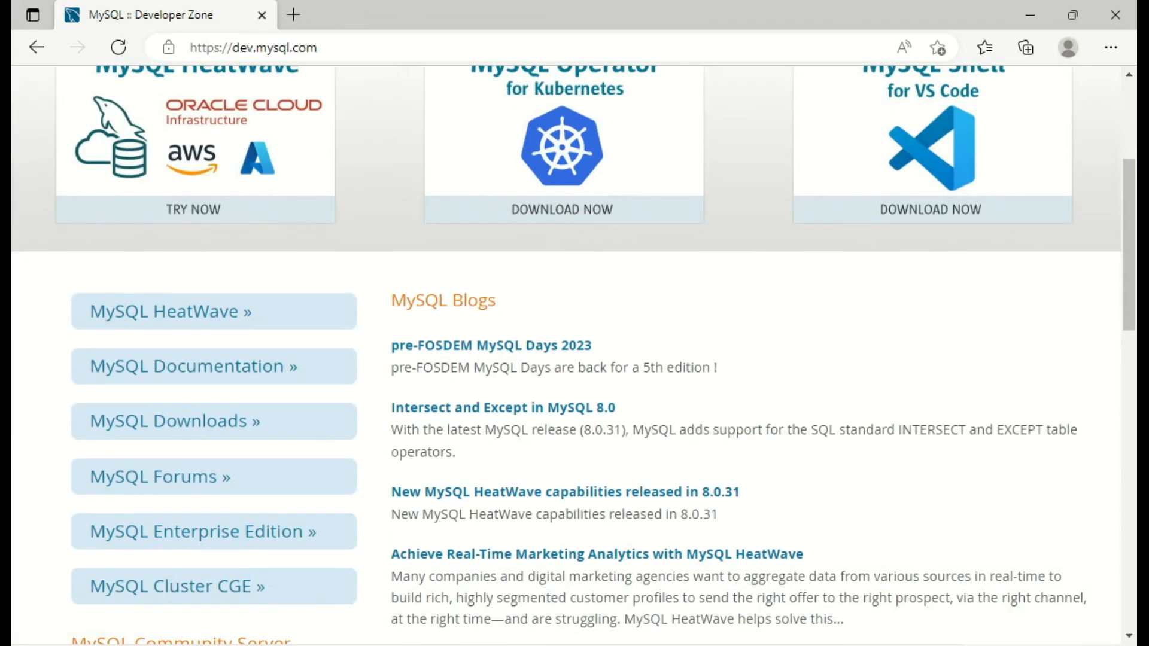
pyautogui.click(174, 421)
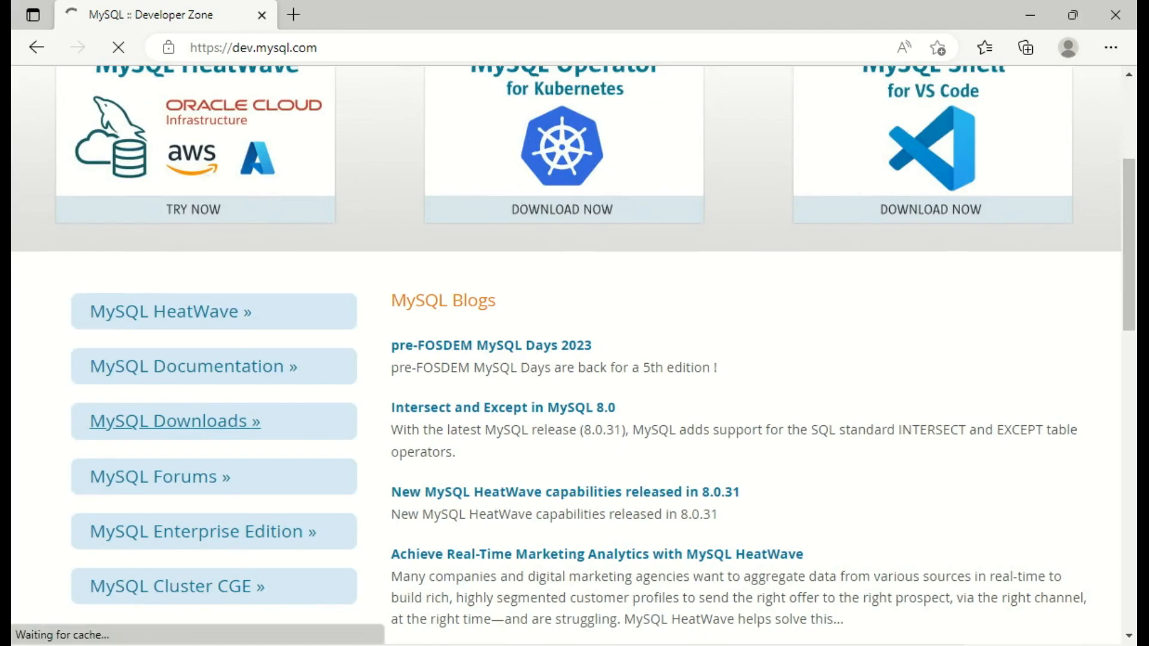
pyautogui.click(171, 421)
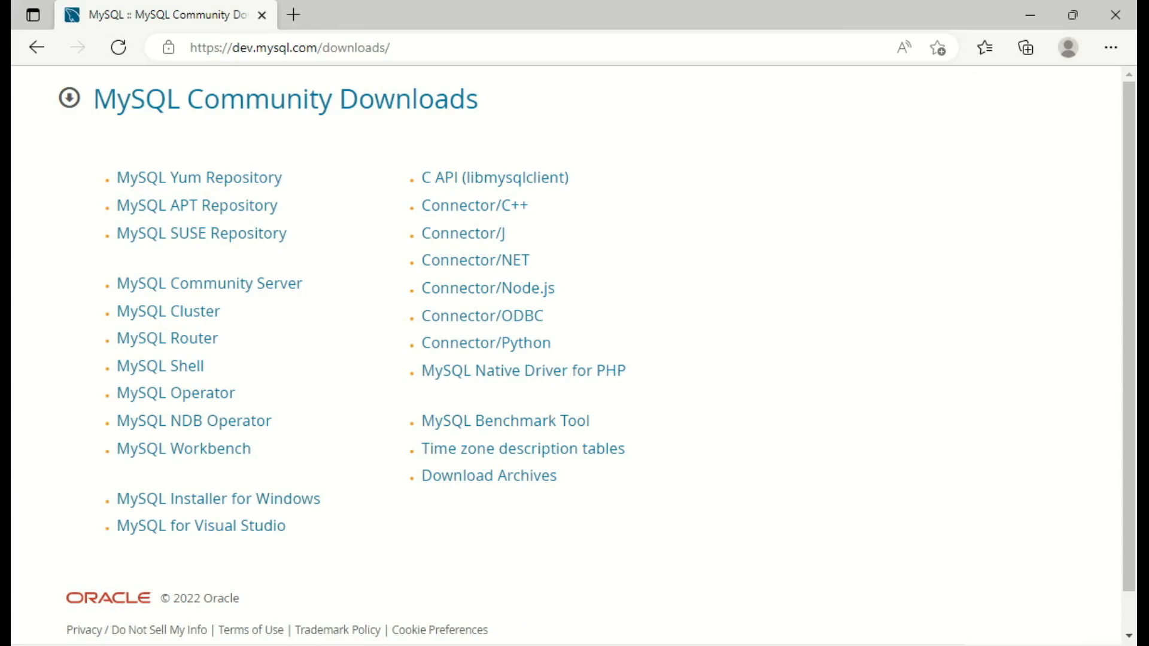
pyautogui.moveTo(209, 283)
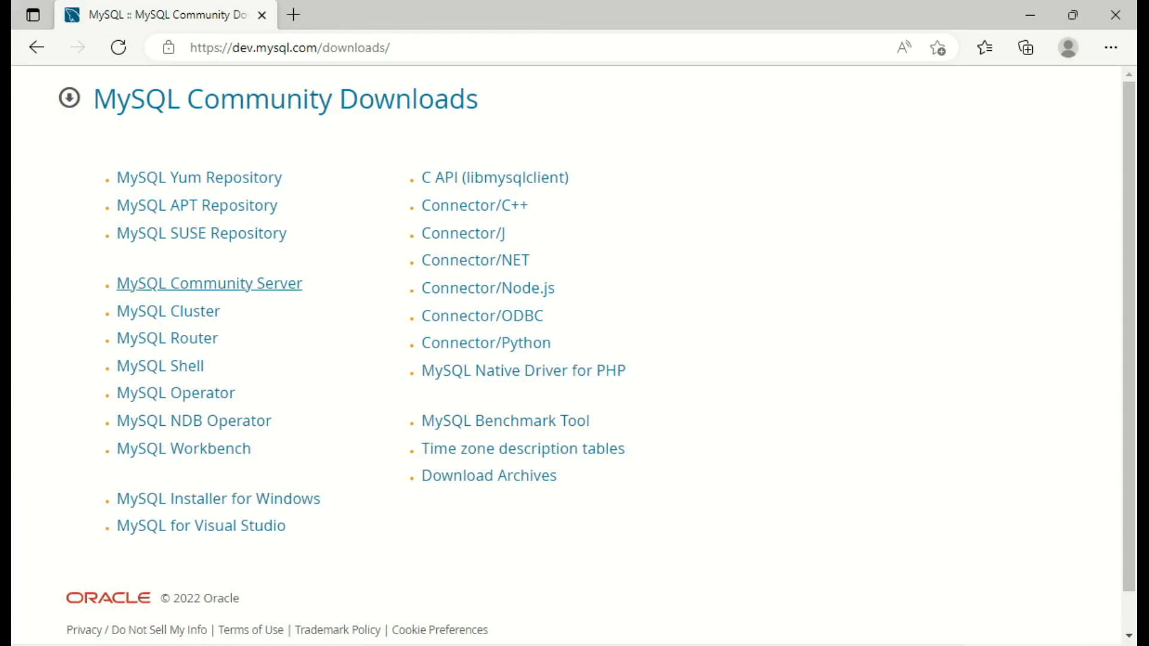
# Go via MySQL Community Server to the MySQL Installer for Windows download page
pyautogui.click(208, 283)
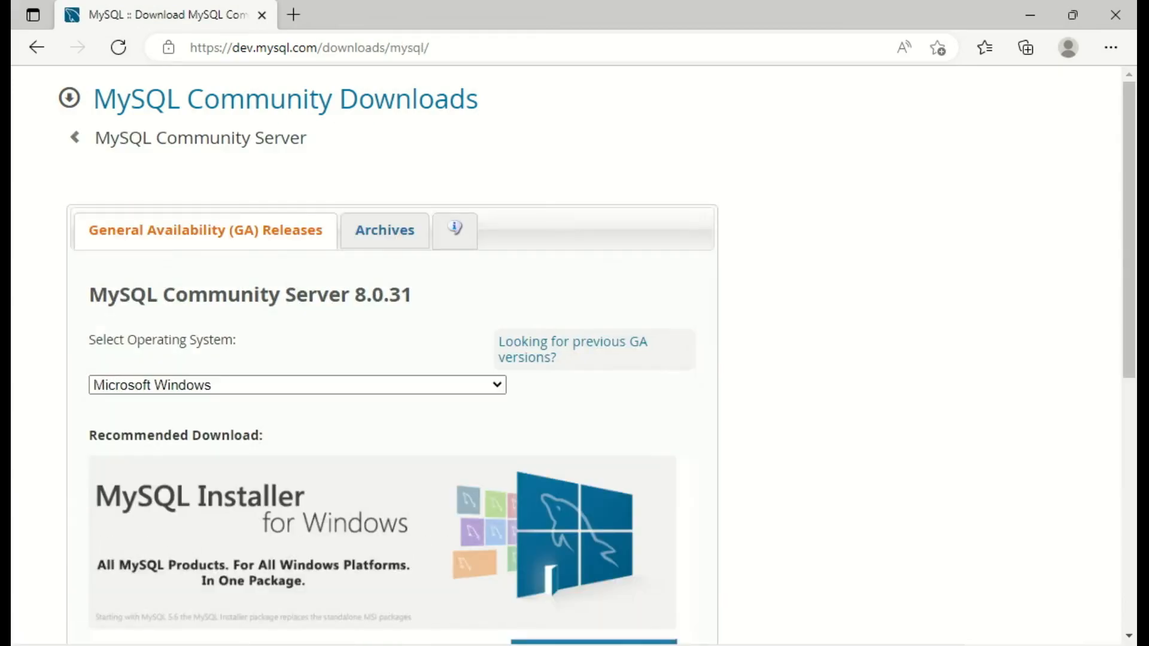
pyautogui.scroll(-3)
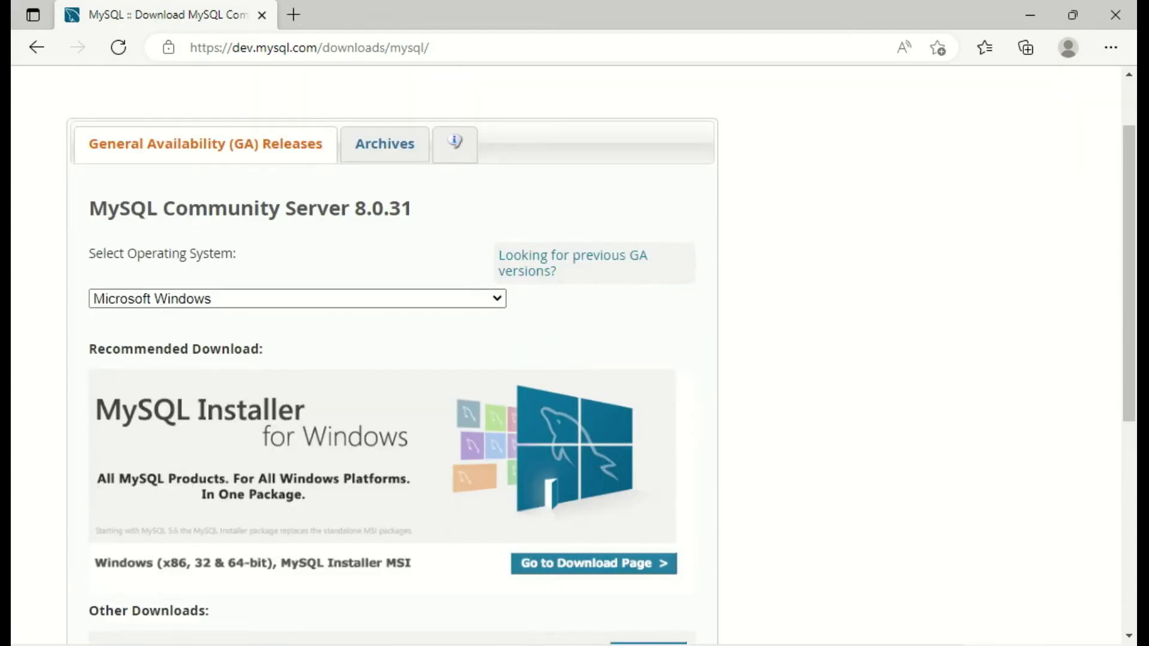
pyautogui.scroll(-3)
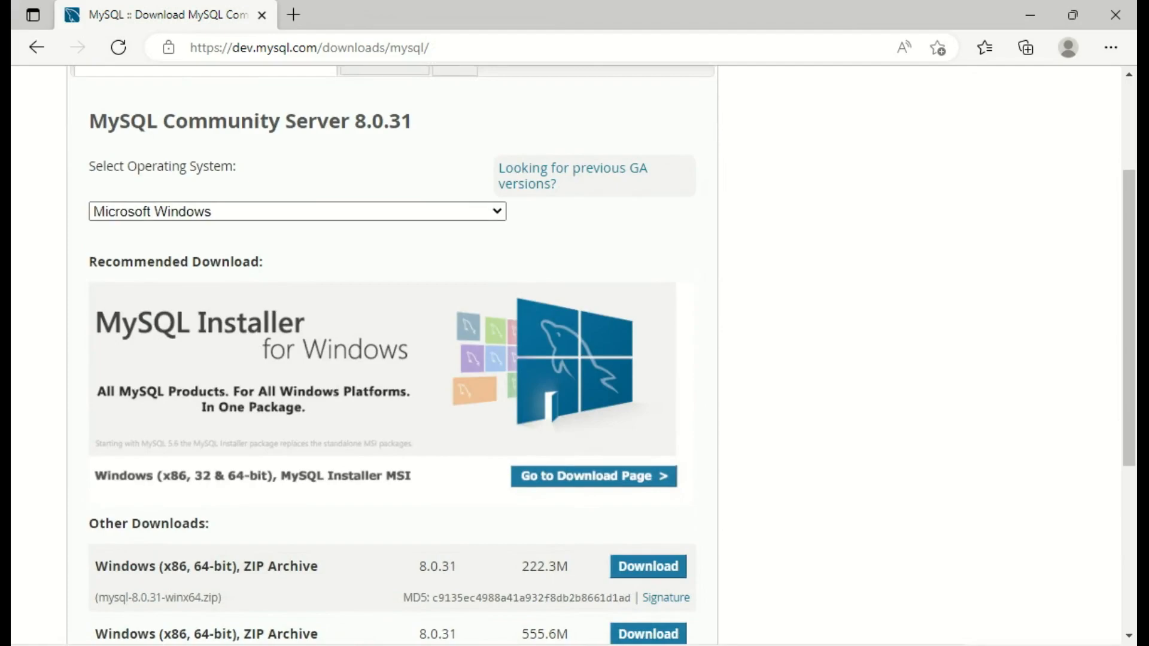
pyautogui.click(593, 476)
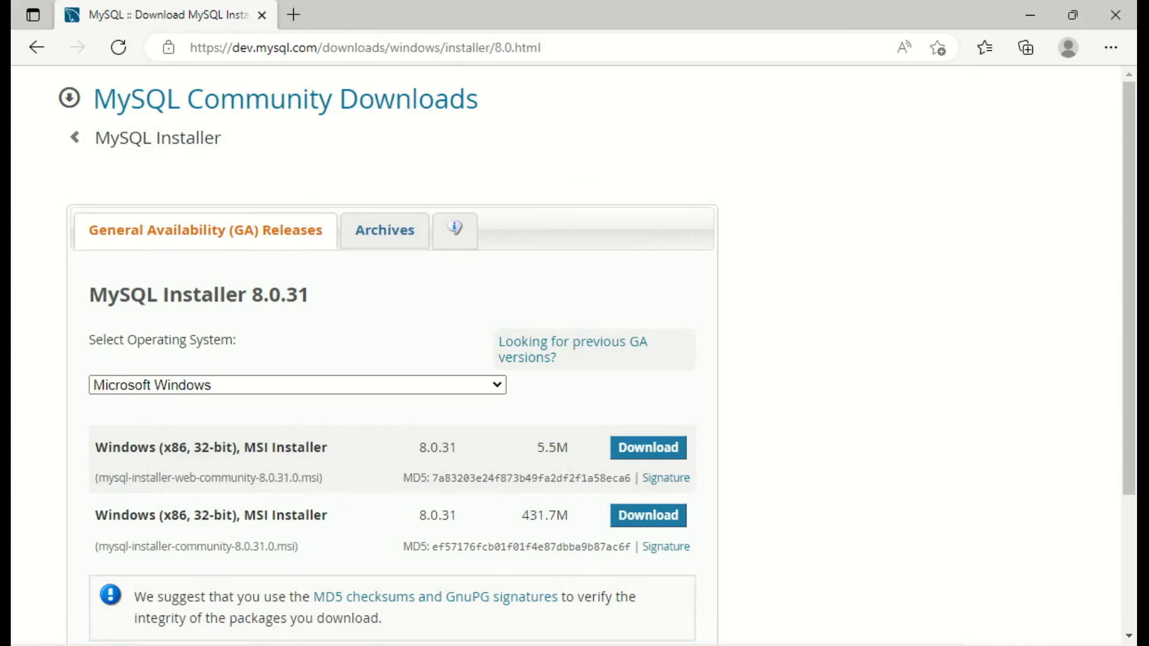
# Download the 5.5M web installer MSI without logging in and launch the downloaded file
pyautogui.click(118, 47)
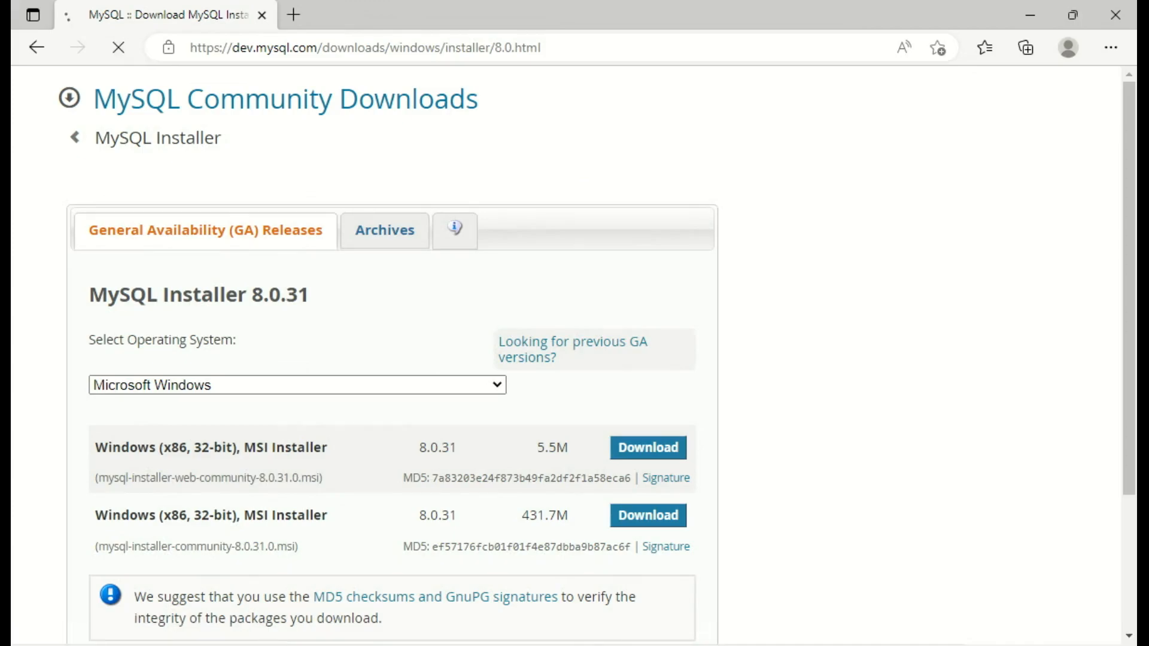
pyautogui.click(647, 448)
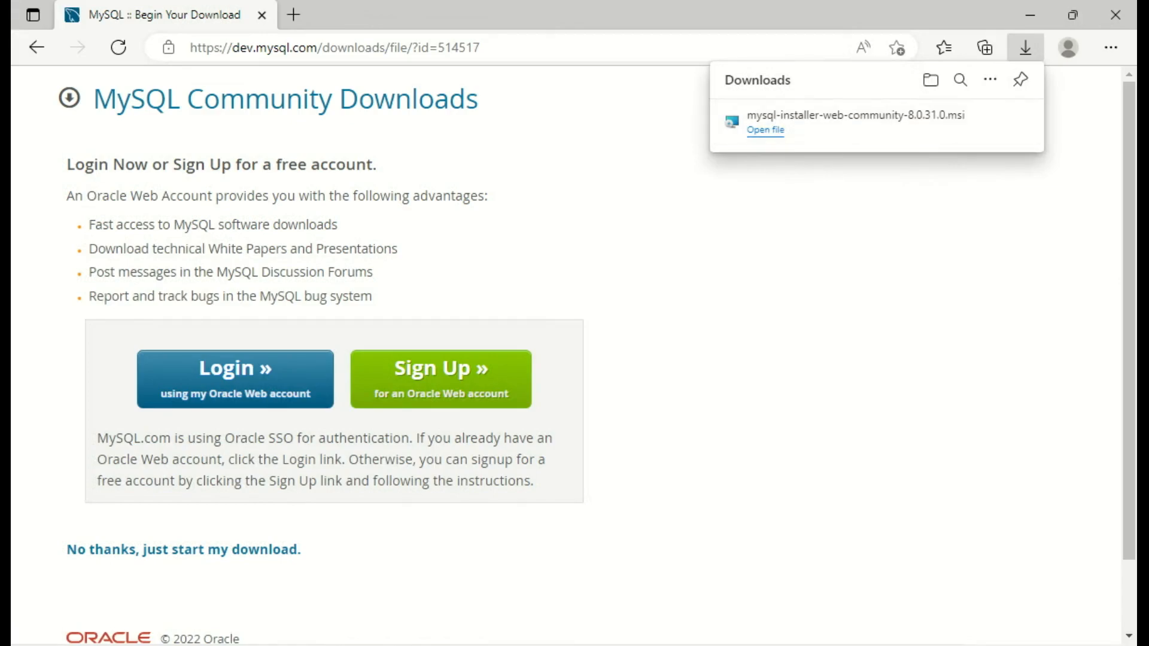
pyautogui.click(764, 130)
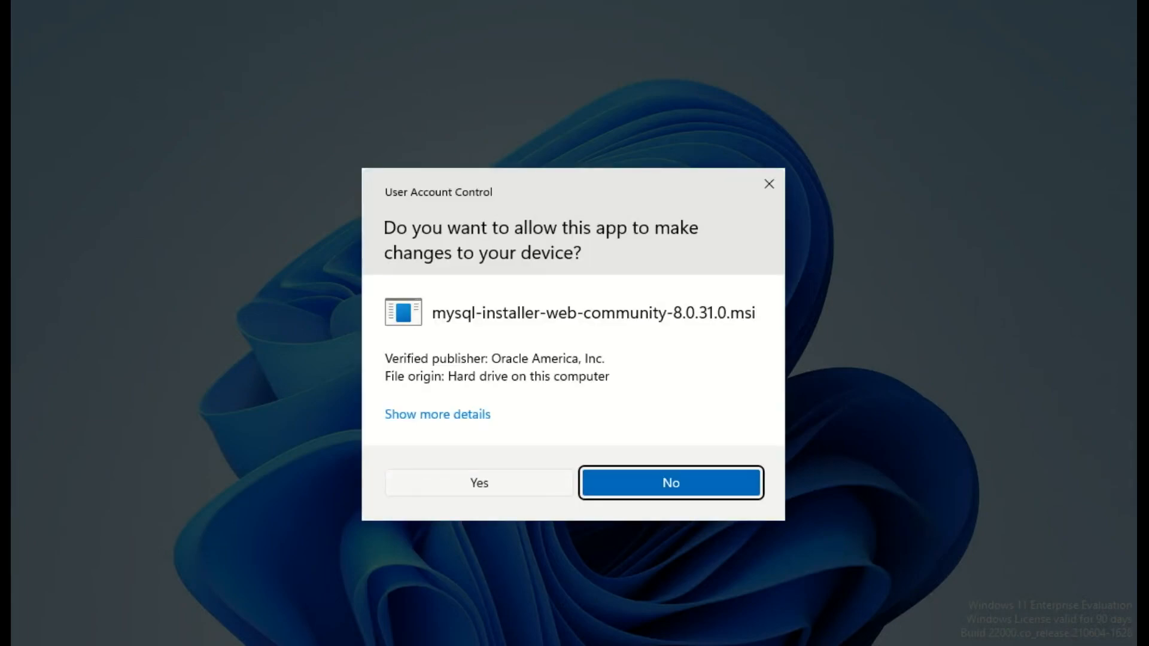
# Approve the UAC prompts for the .msi package and MySQLInstallerLauncher.exe
pyautogui.click(479, 483)
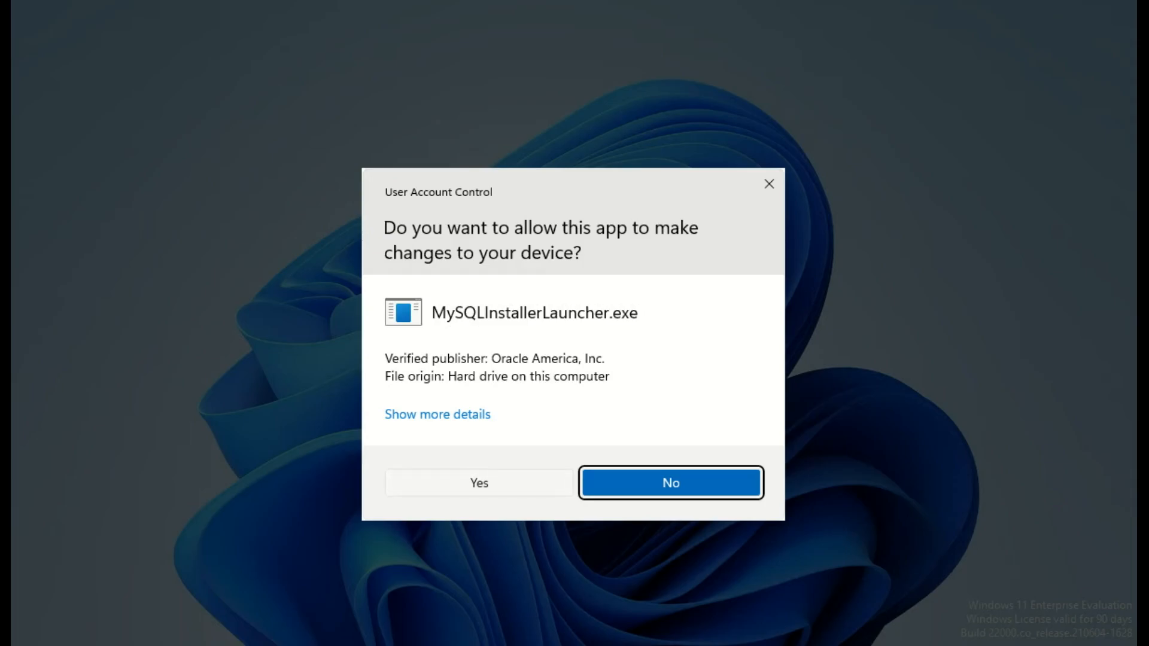
pyautogui.click(479, 483)
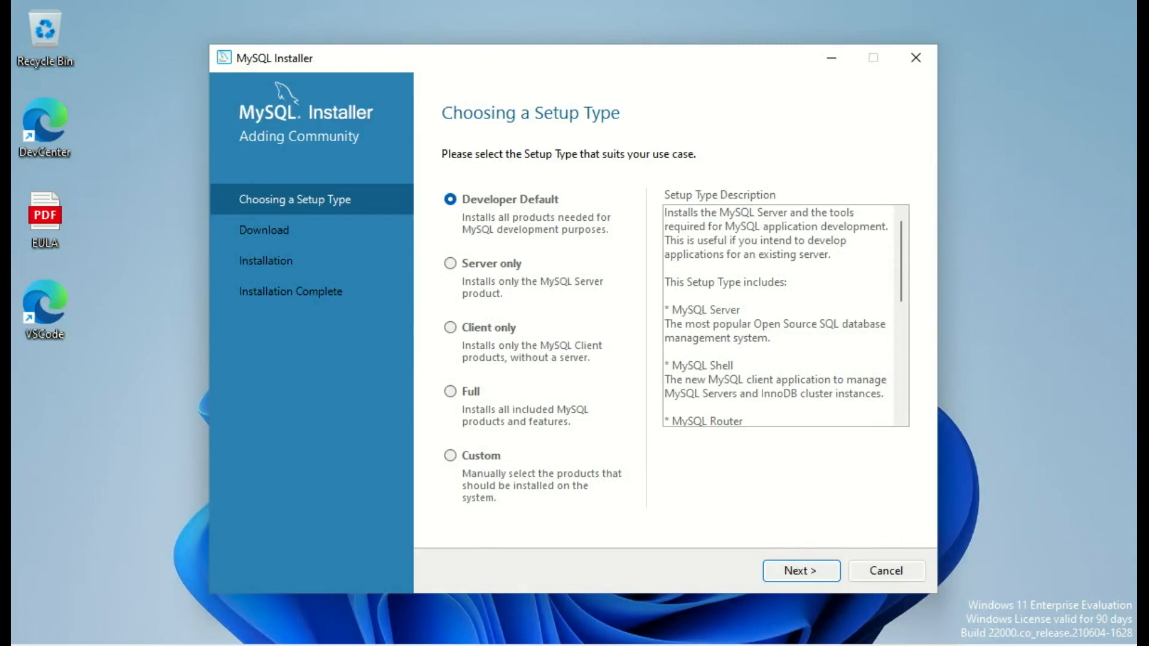
# Review the Client only and Server only descriptions, then settle on the Custom setup type
pyautogui.scroll(-3)
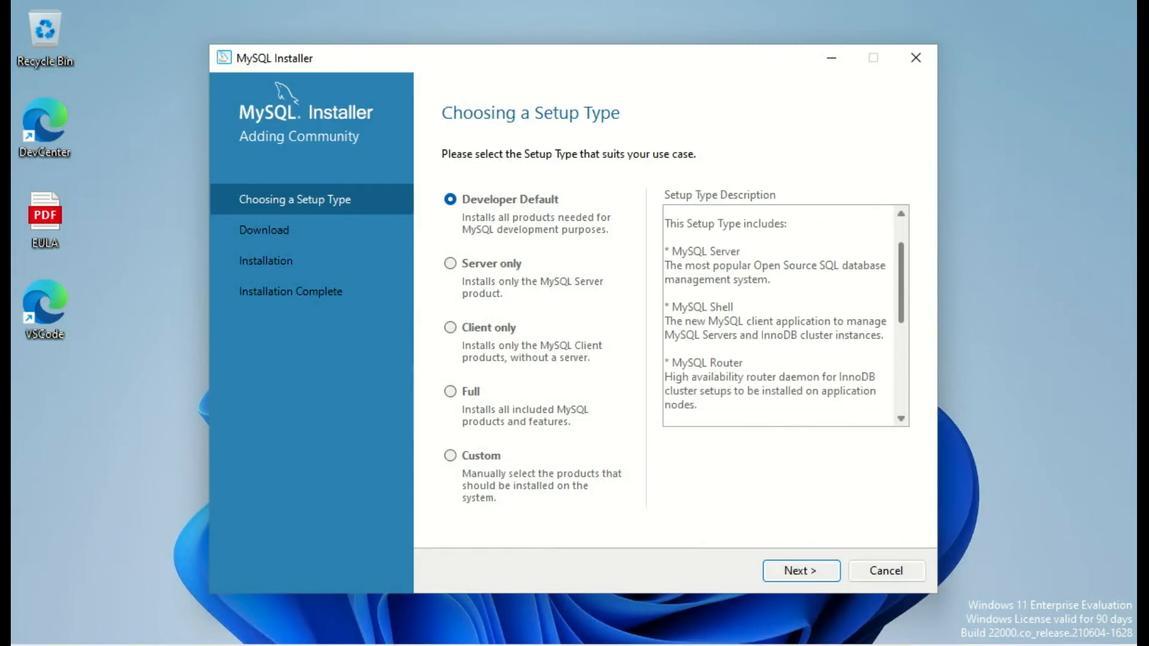
pyautogui.scroll(-3)
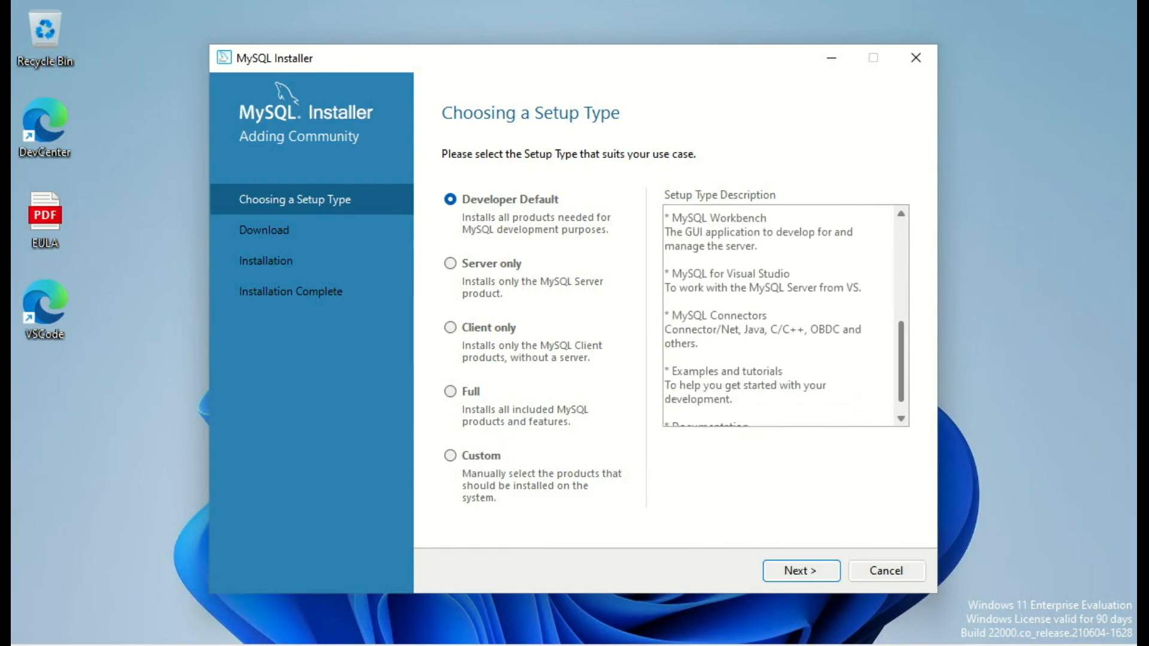
pyautogui.scroll(-3)
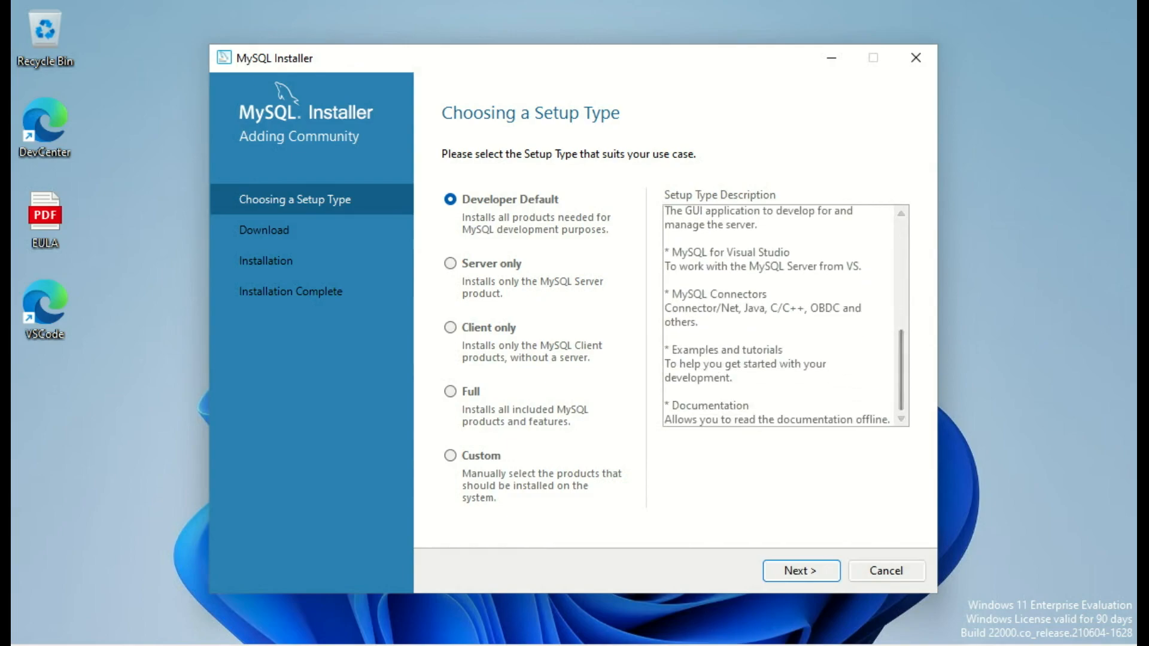
pyautogui.click(450, 454)
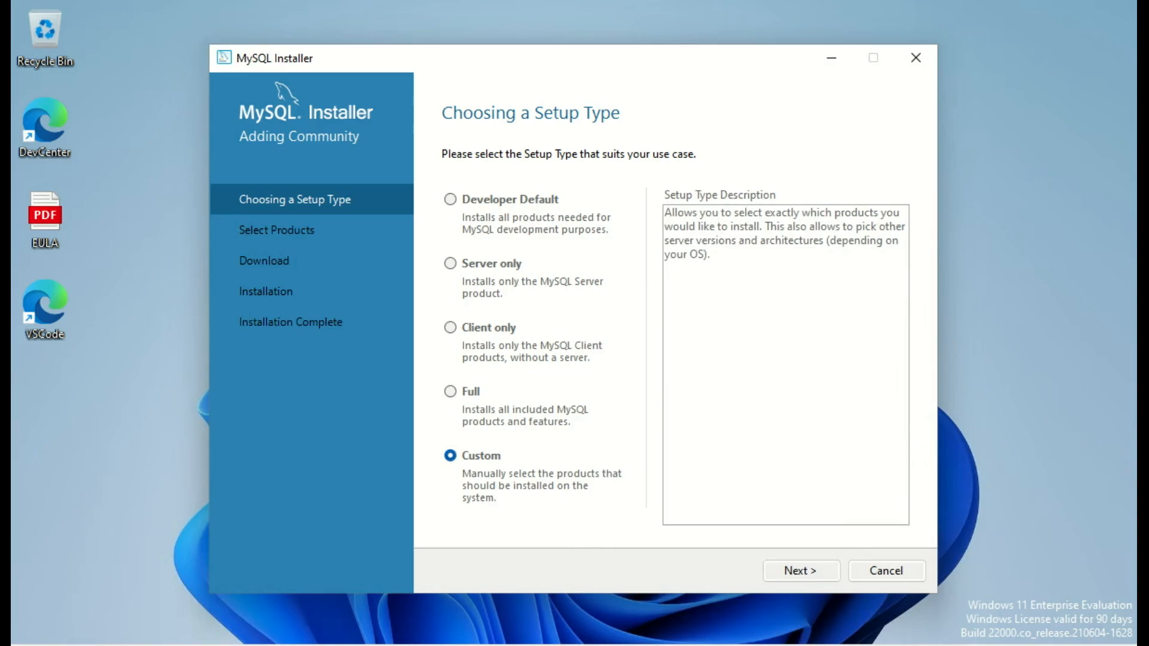
pyautogui.click(450, 327)
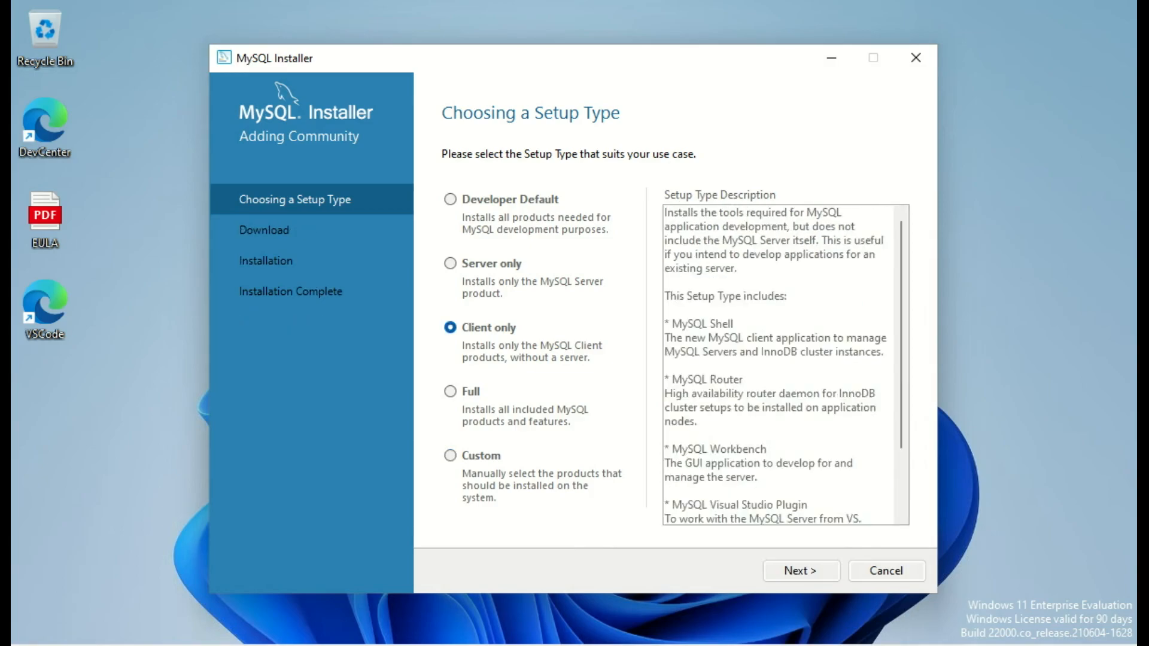
pyautogui.click(450, 263)
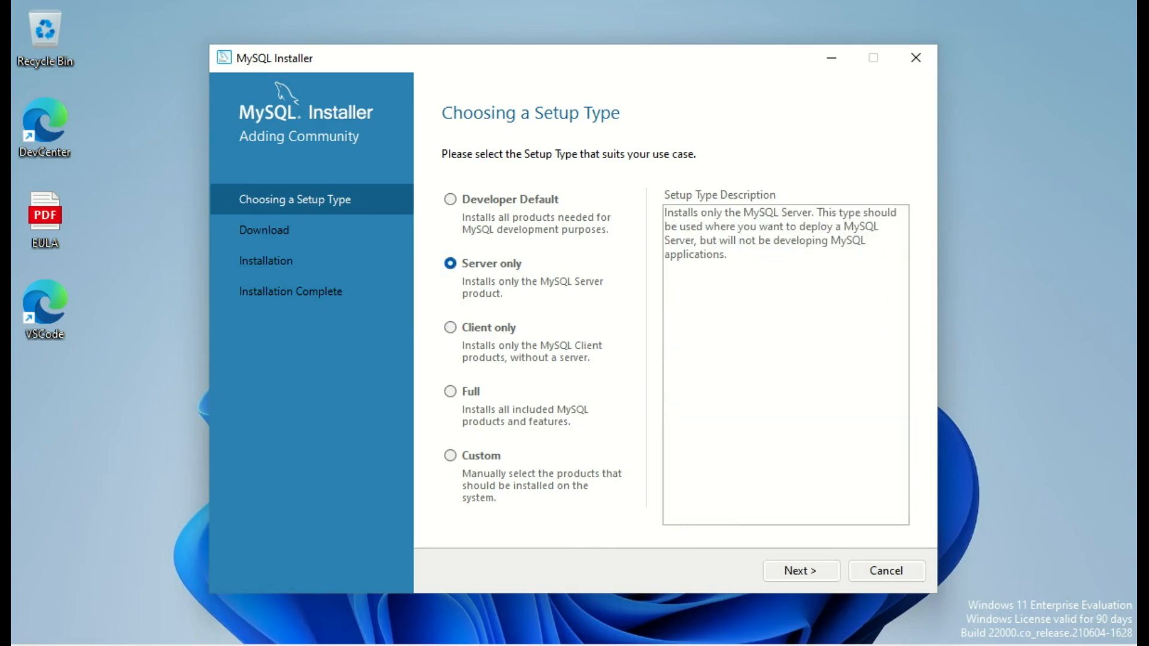
pyautogui.click(450, 455)
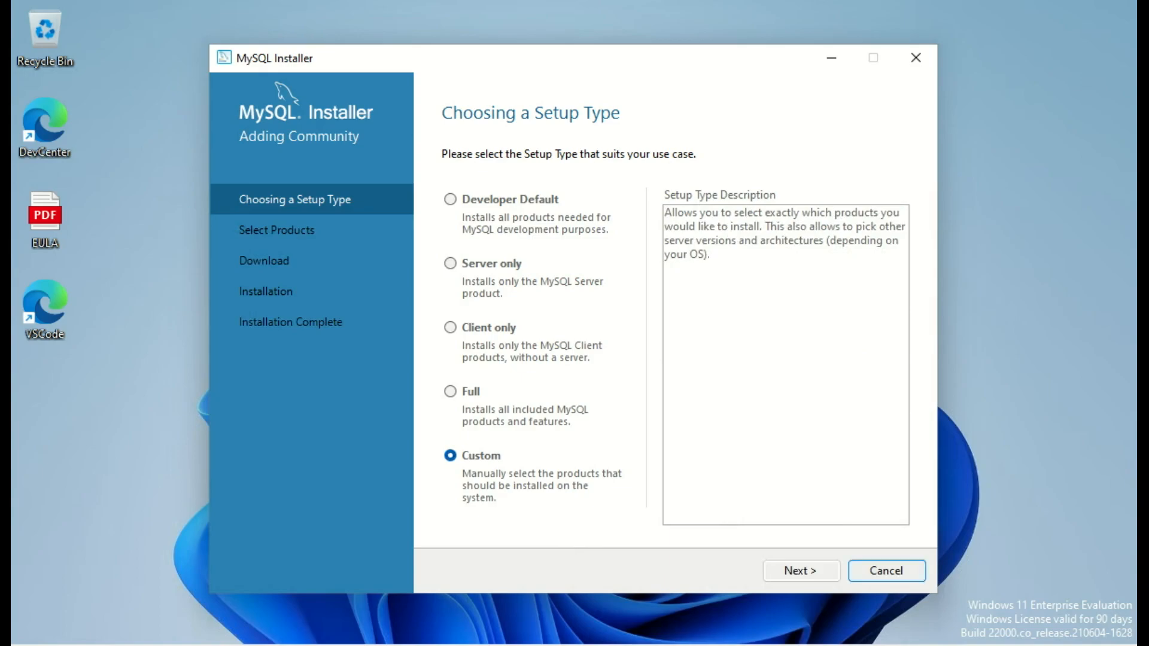
# Add MySQL Server 8.0.31 X64 to the Products To Be Installed list
pyautogui.click(800, 571)
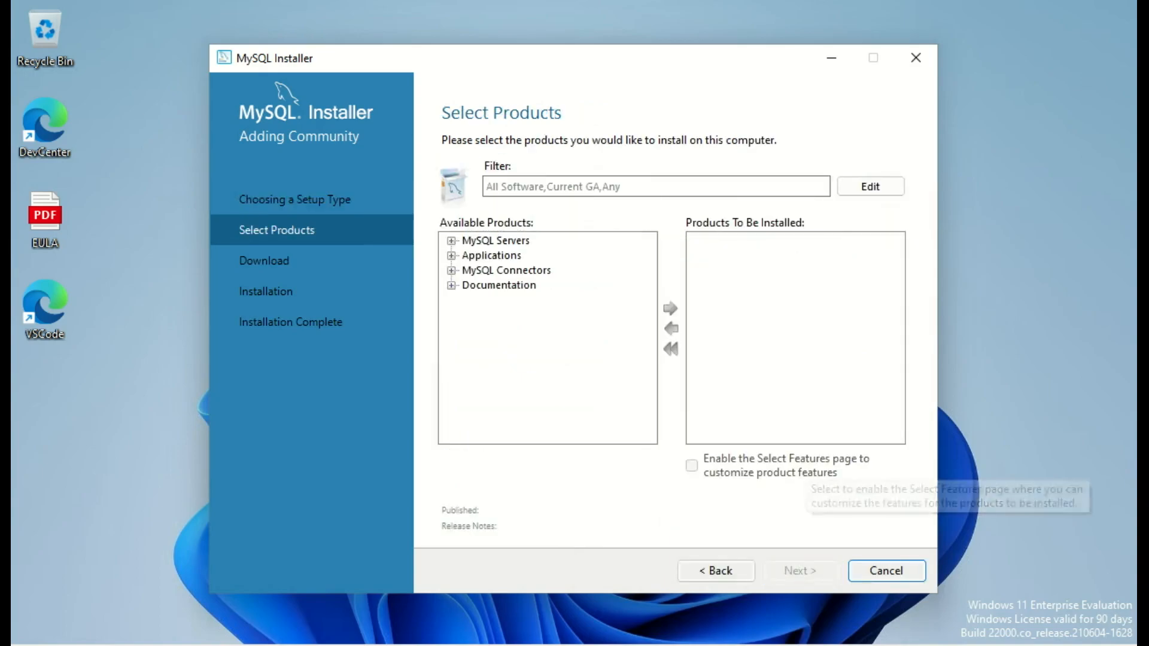
pyautogui.click(450, 240)
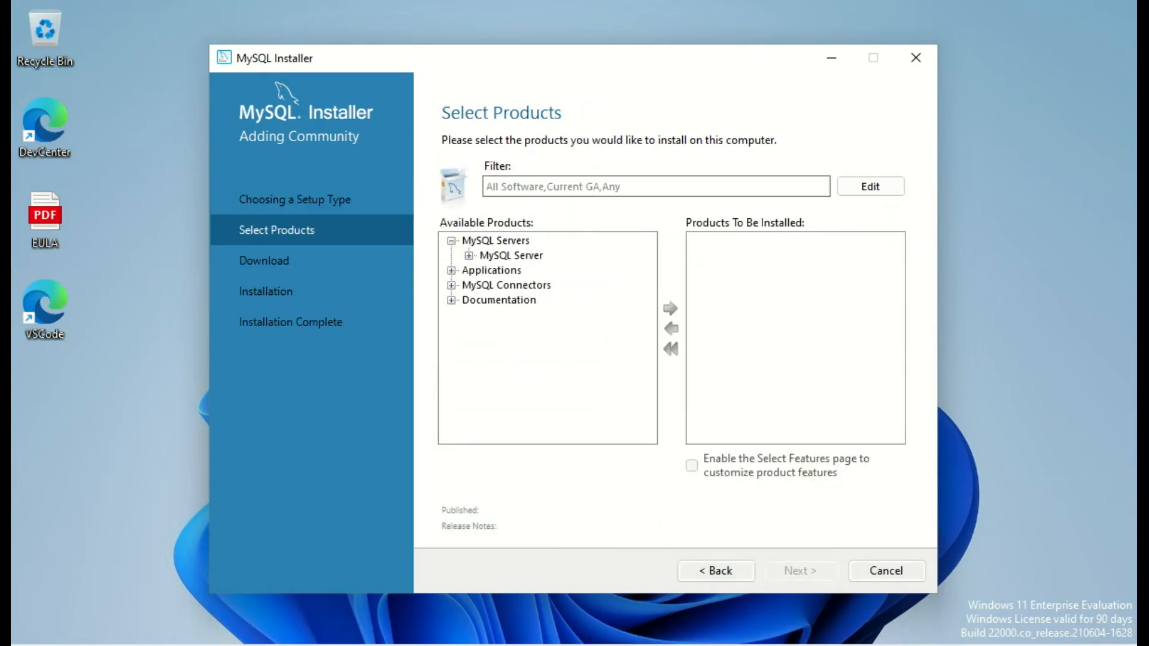
pyautogui.click(453, 255)
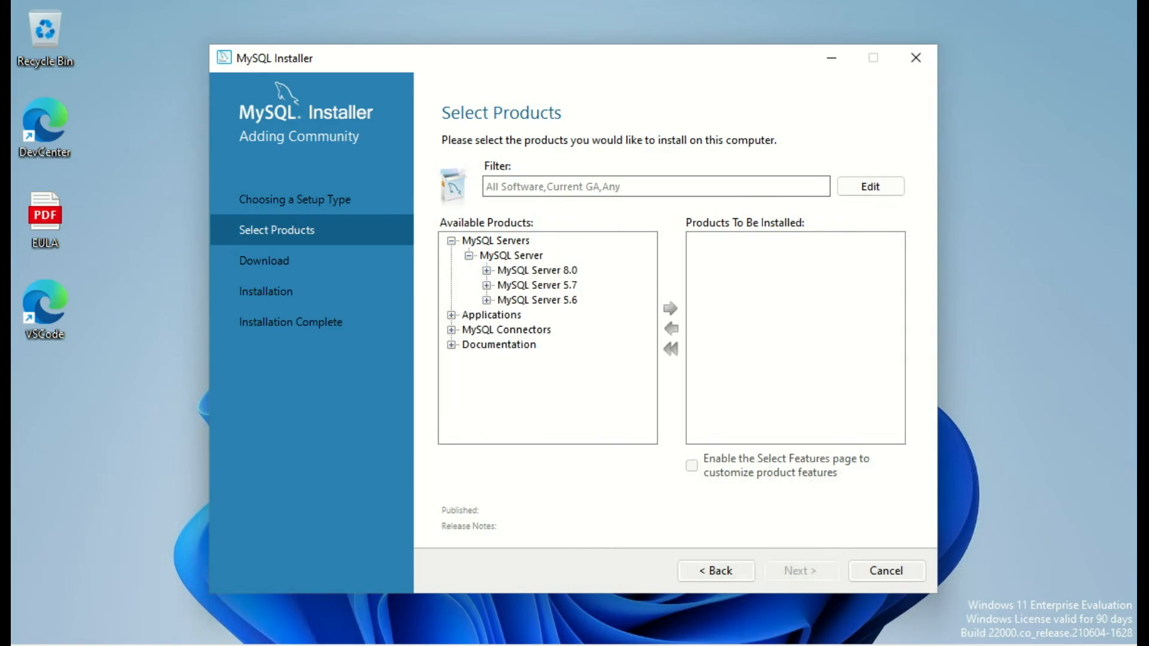
pyautogui.click(485, 269)
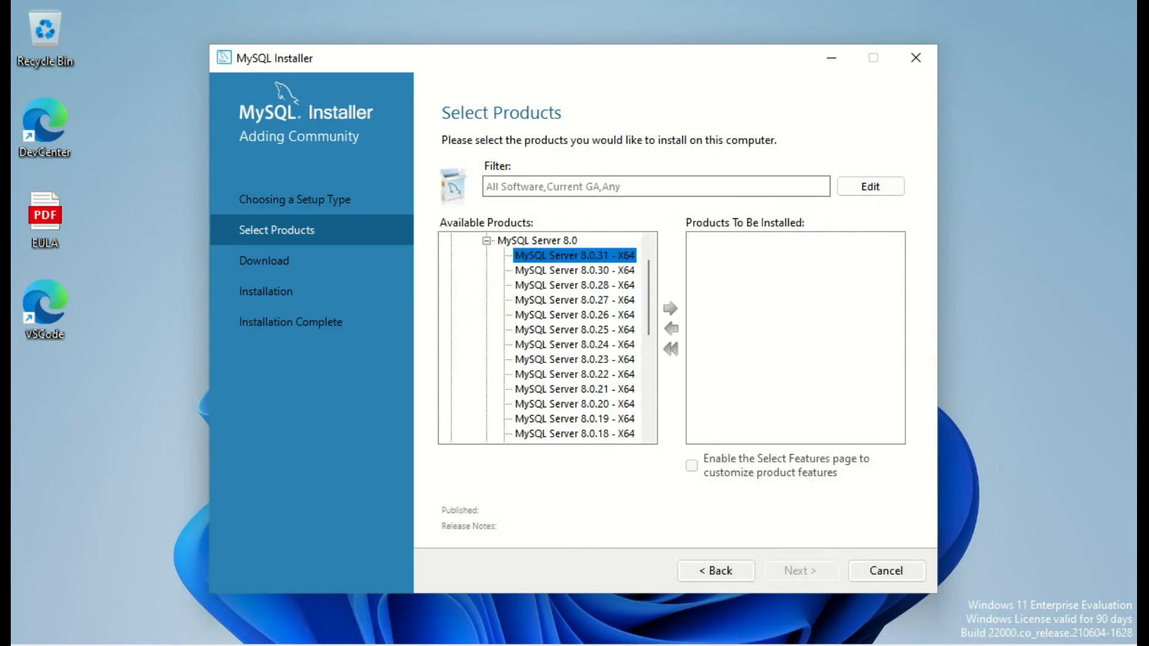
pyautogui.click(668, 307)
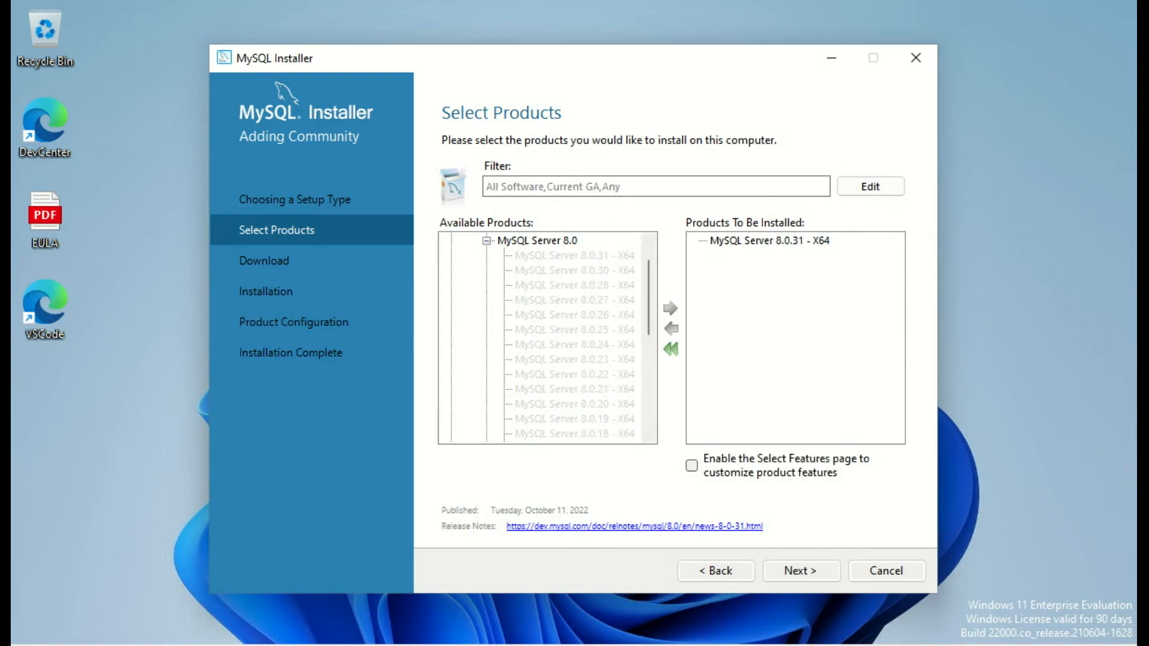
pyautogui.click(454, 241)
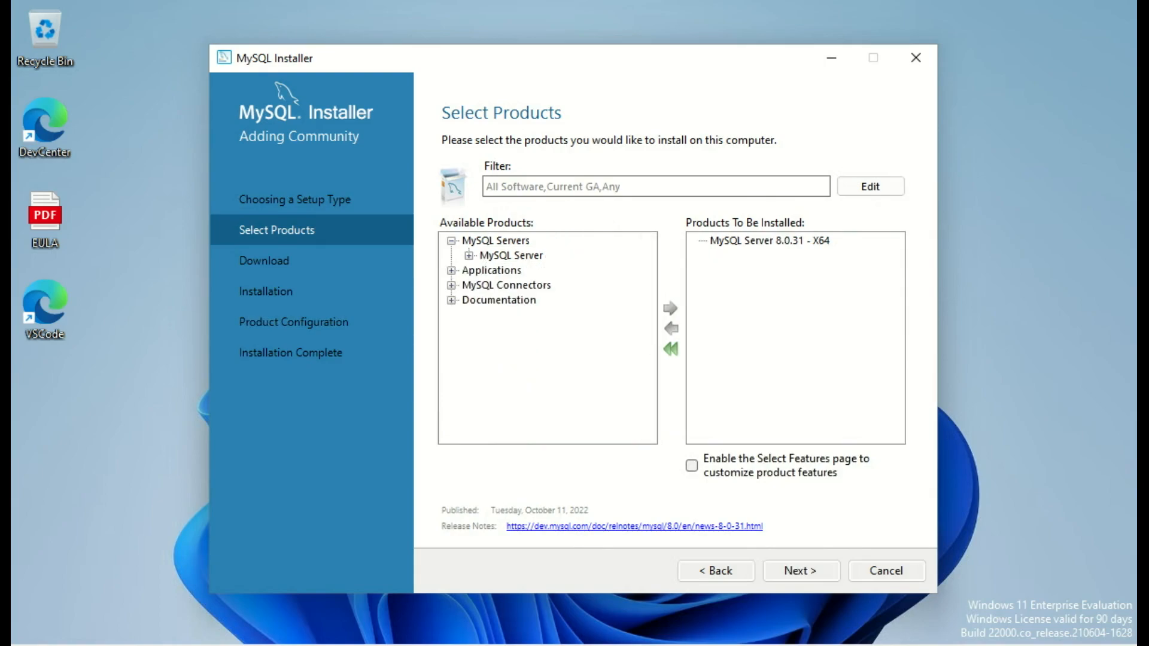
# Add MySQL Shell 8.0.31 X64 to the install list and proceed to downloading
pyautogui.click(450, 270)
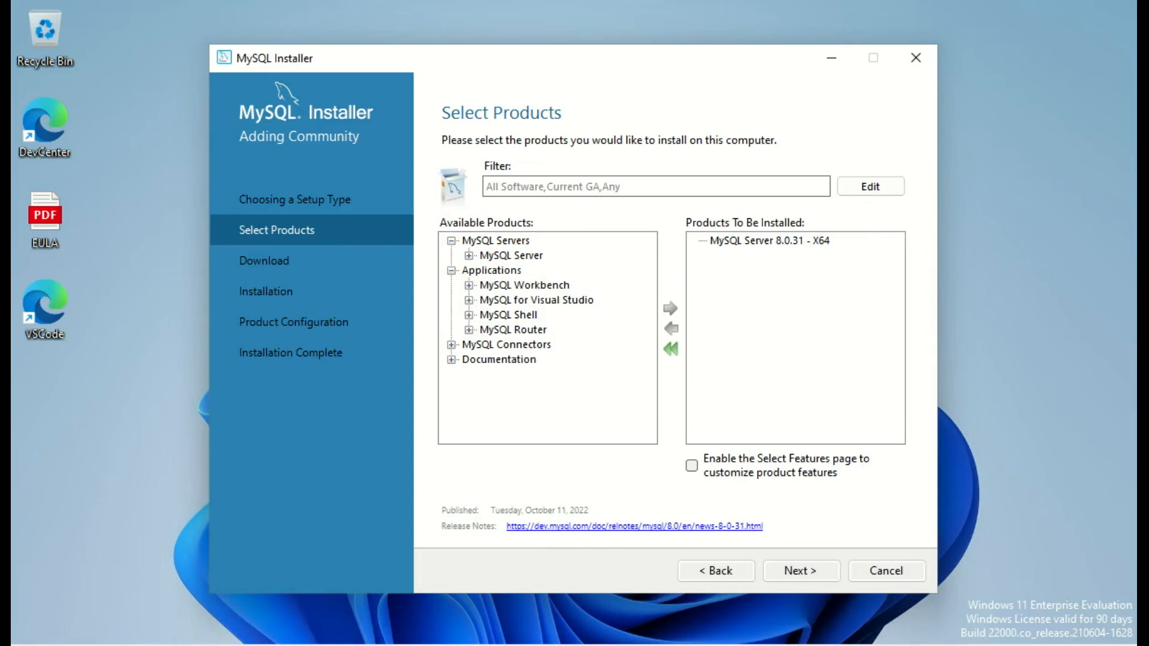
pyautogui.click(452, 301)
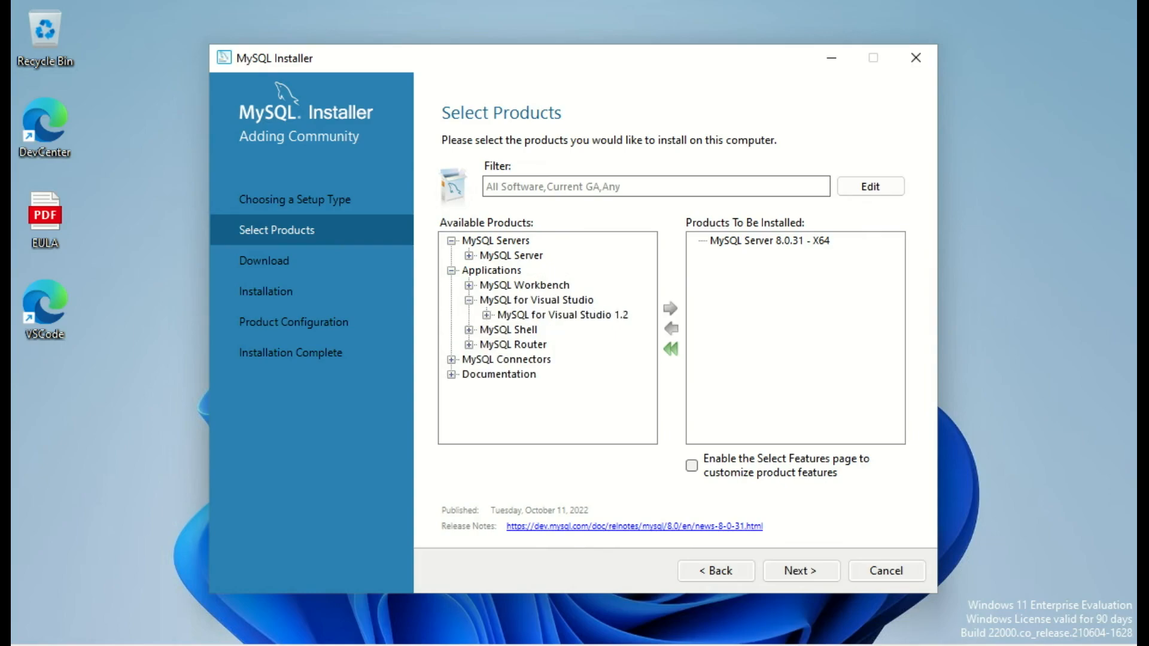
pyautogui.click(467, 330)
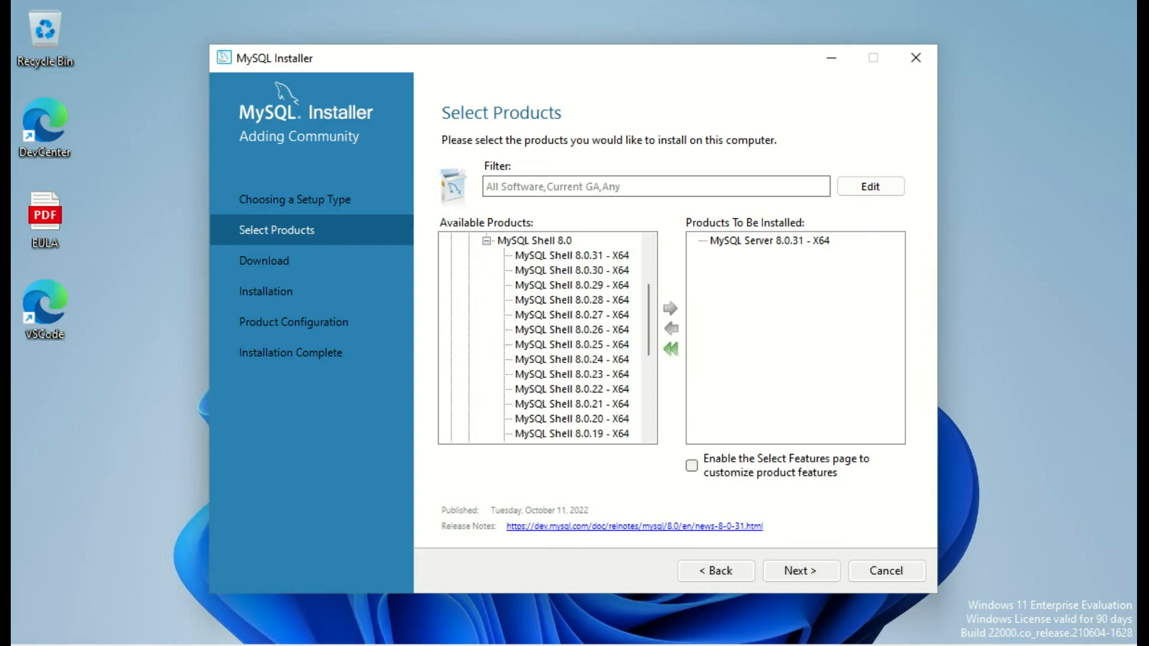
pyautogui.click(569, 255)
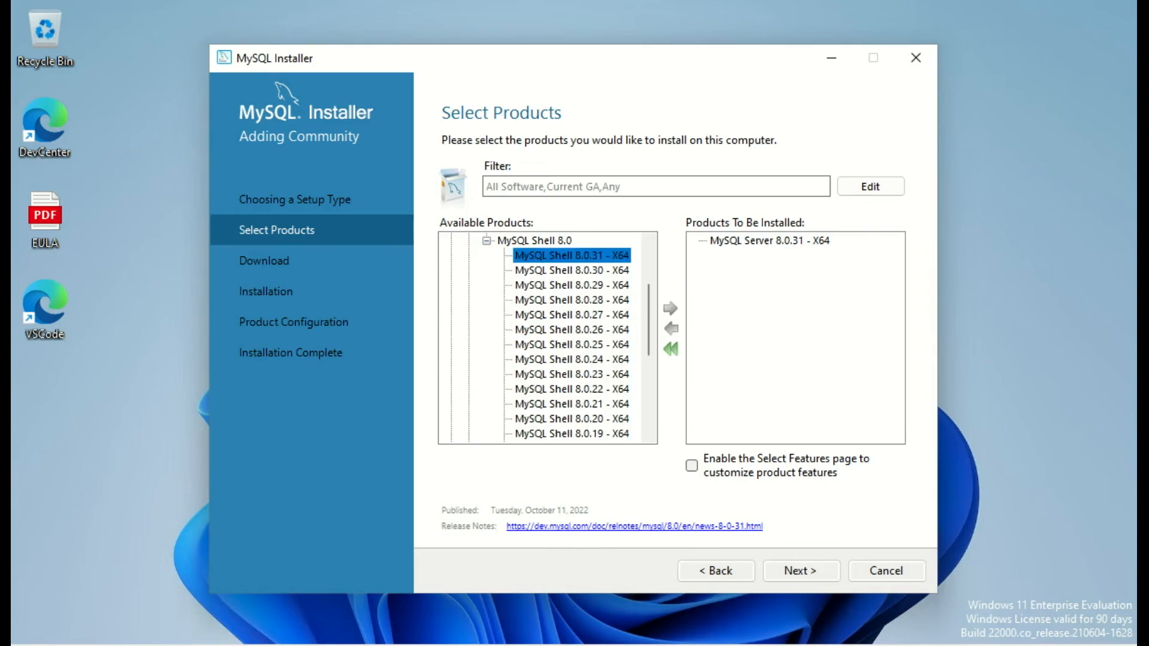
pyautogui.click(668, 308)
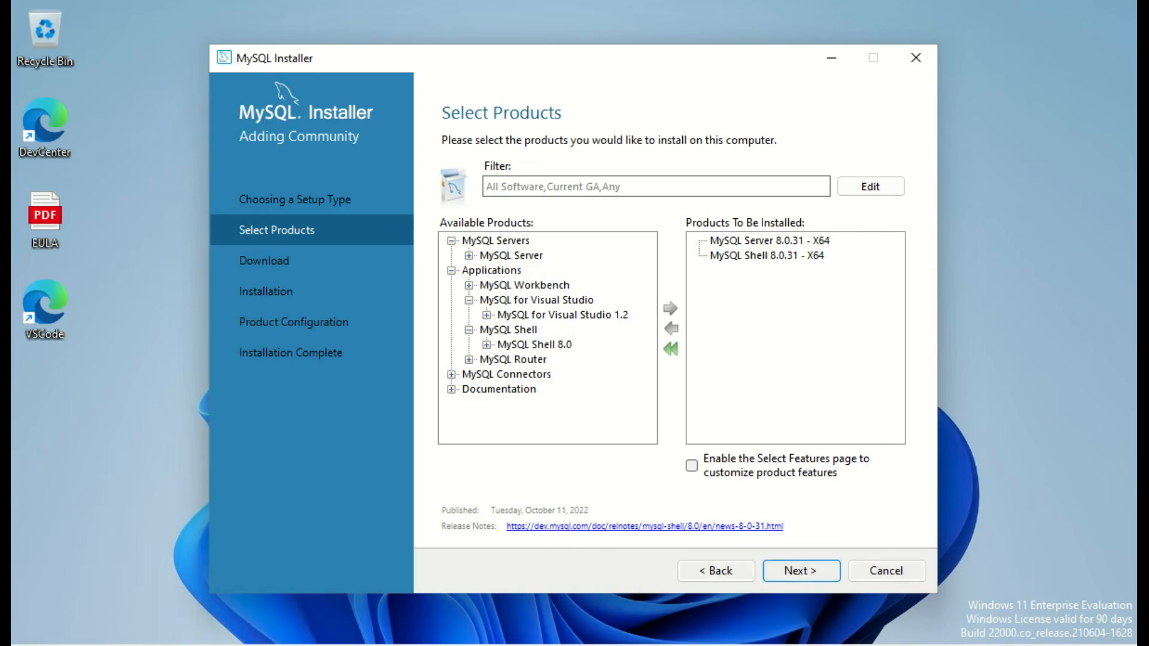
pyautogui.click(800, 571)
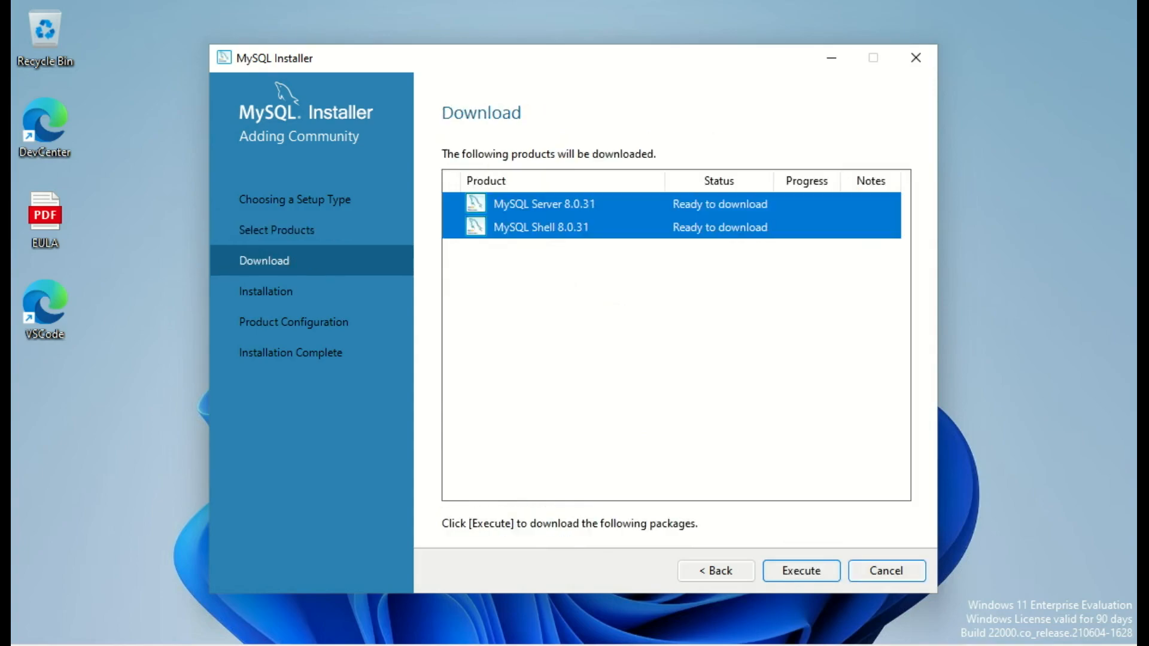
# Execute the download and installation of MySQL Server and MySQL Shell, reaching Product Configuration
pyautogui.click(800, 571)
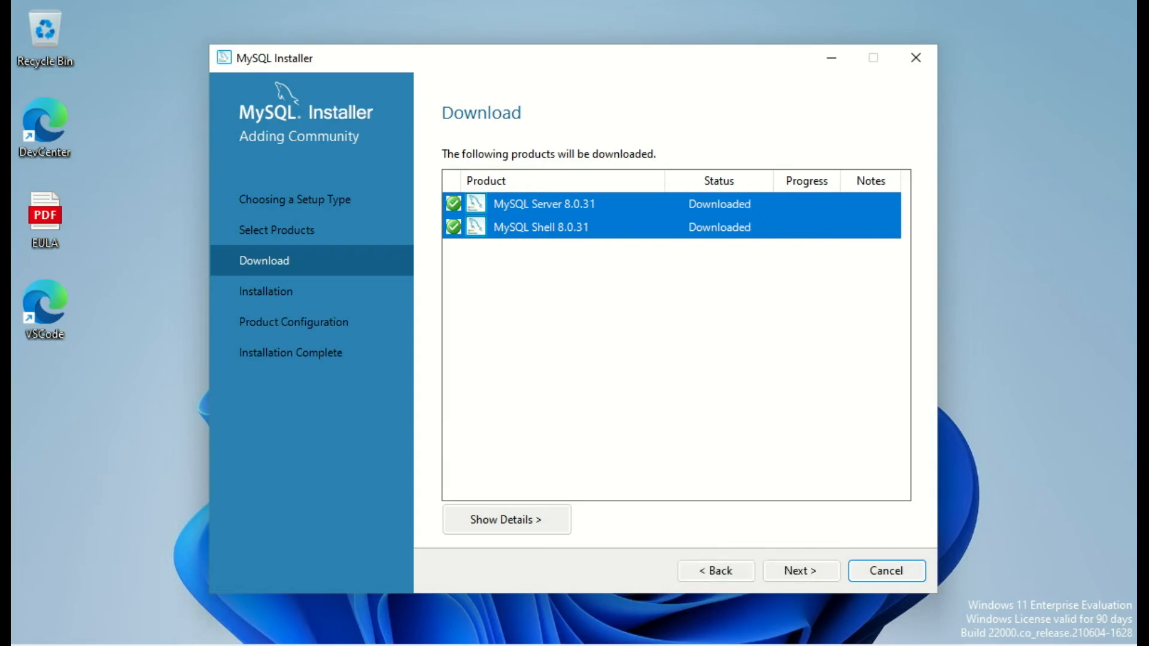
pyautogui.click(800, 571)
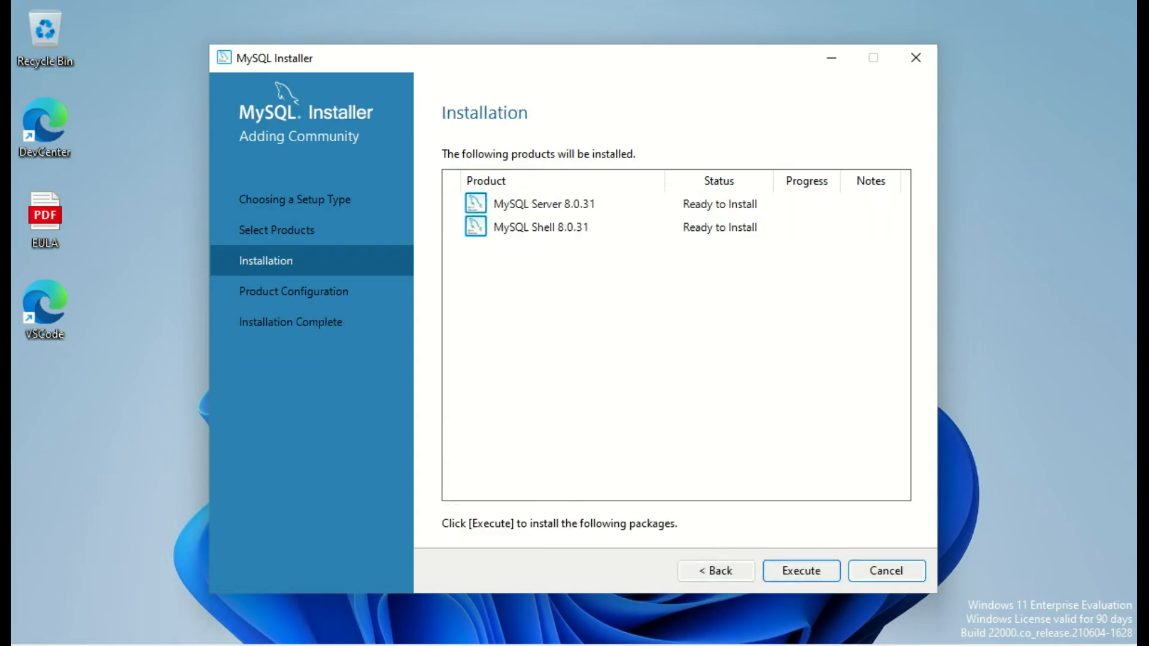
pyautogui.click(800, 571)
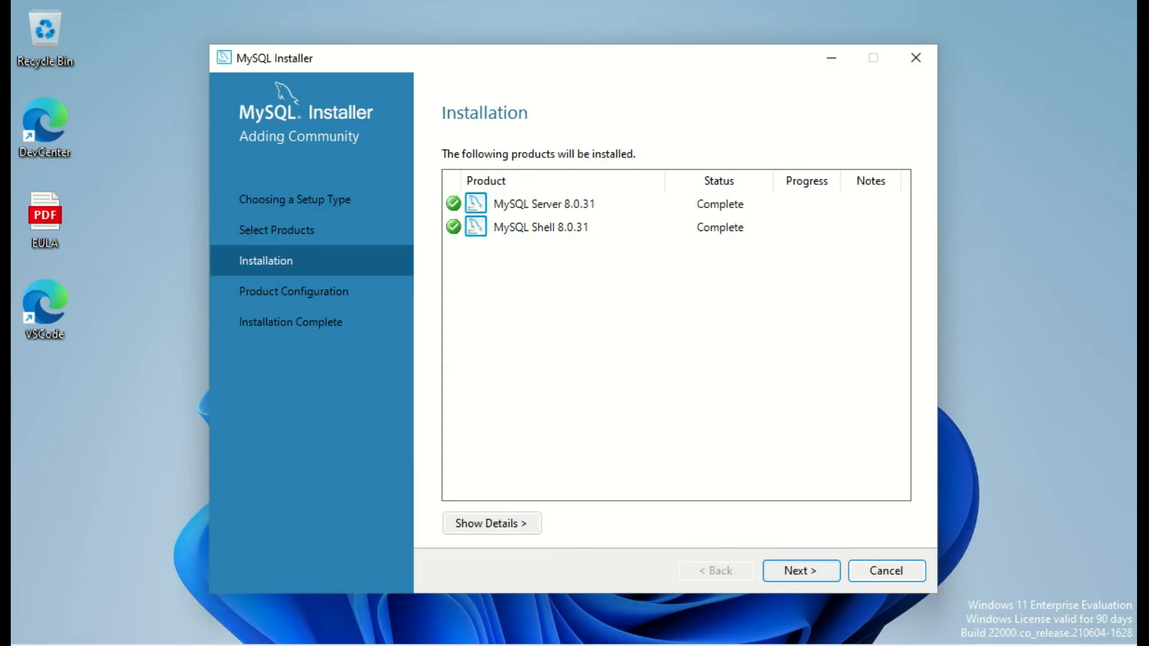
pyautogui.click(800, 571)
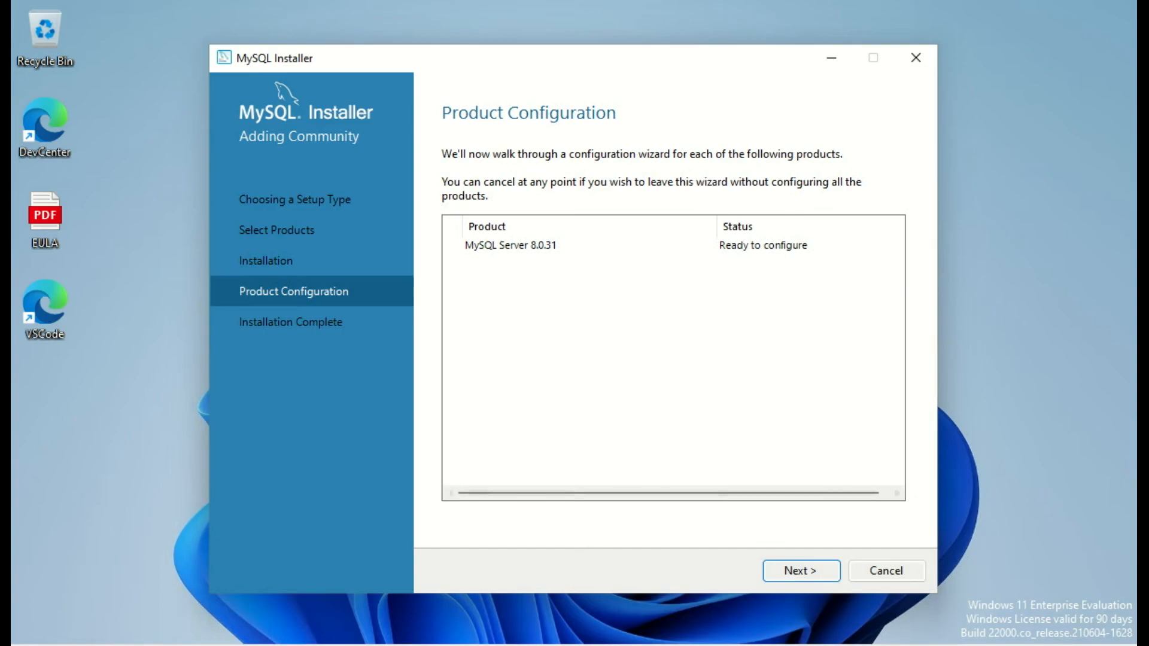
# Keep Development Computer config type with TCP/IP port 3306 and continue to authentication
pyautogui.click(800, 571)
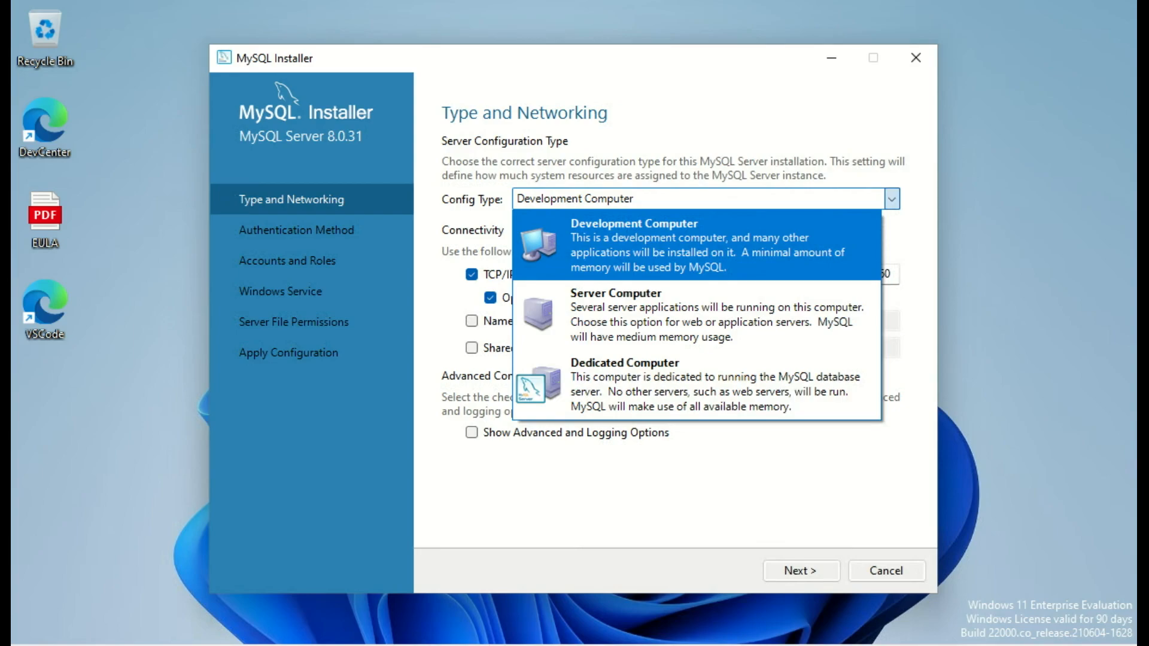
pyautogui.moveTo(696, 384)
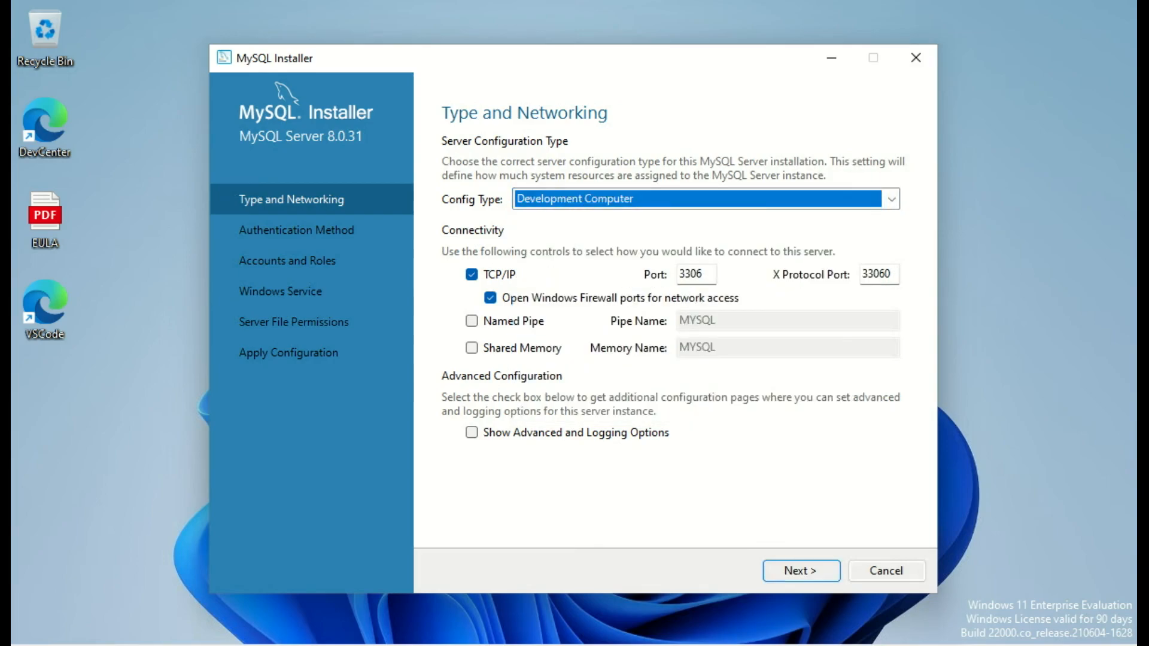
pyautogui.click(800, 570)
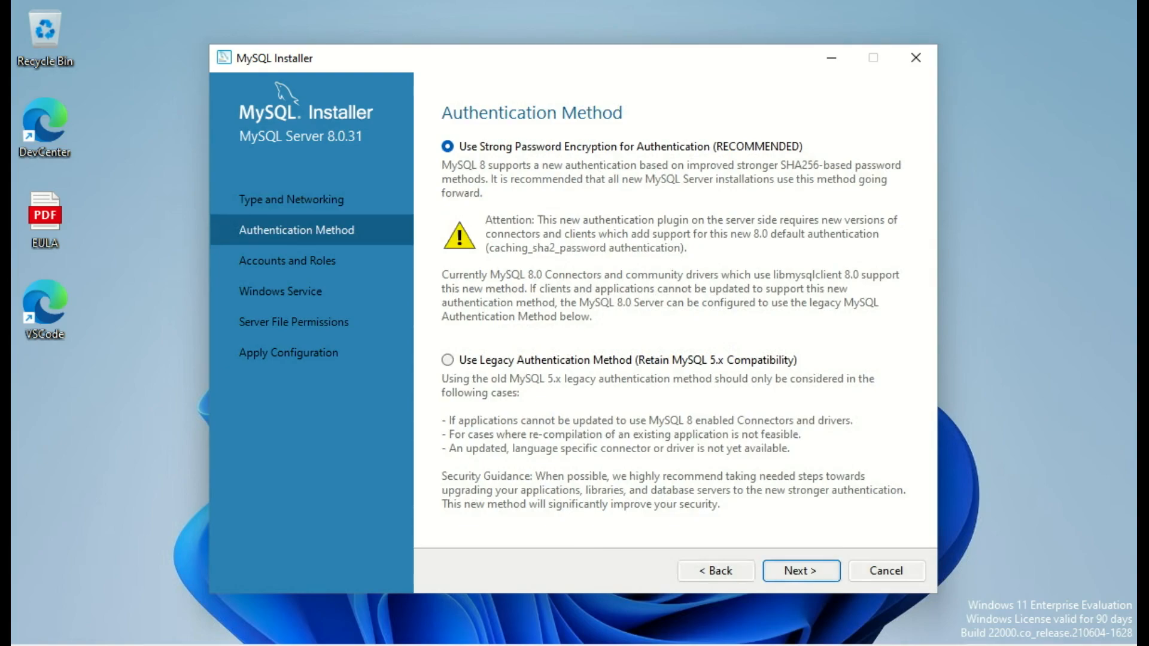
# Accept Use Strong Password Encryption and move to the root account password step
pyautogui.click(800, 571)
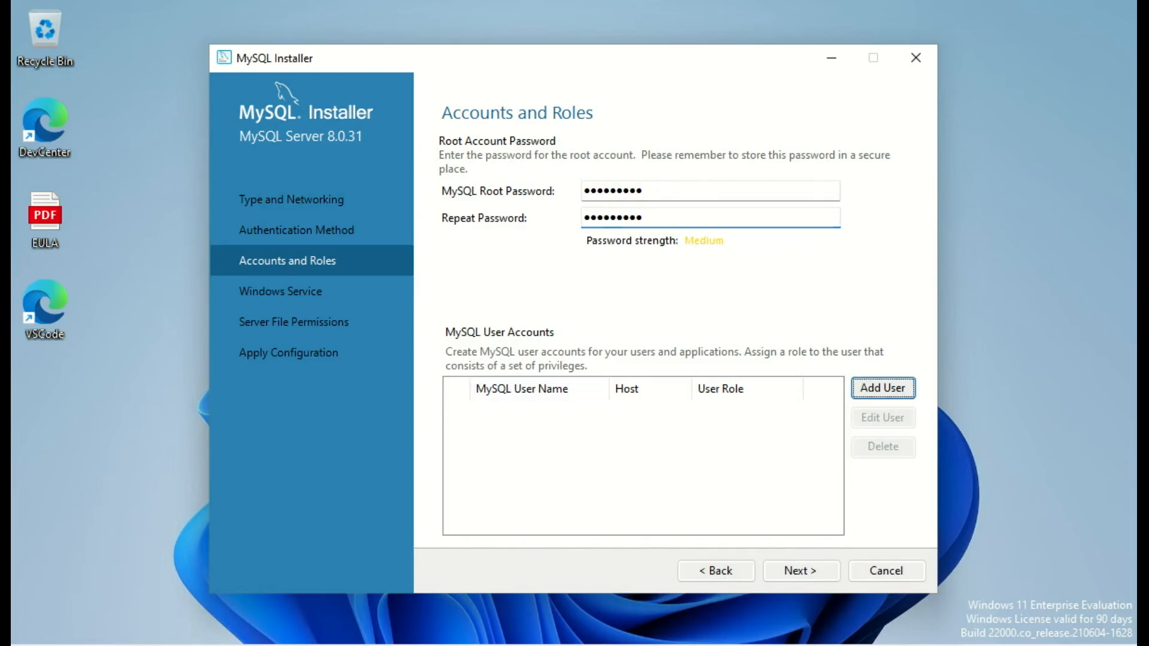
# Add user 'fred' with a password as DB Admin for all hosts, then continue to Windows Service settings
pyautogui.click(882, 388)
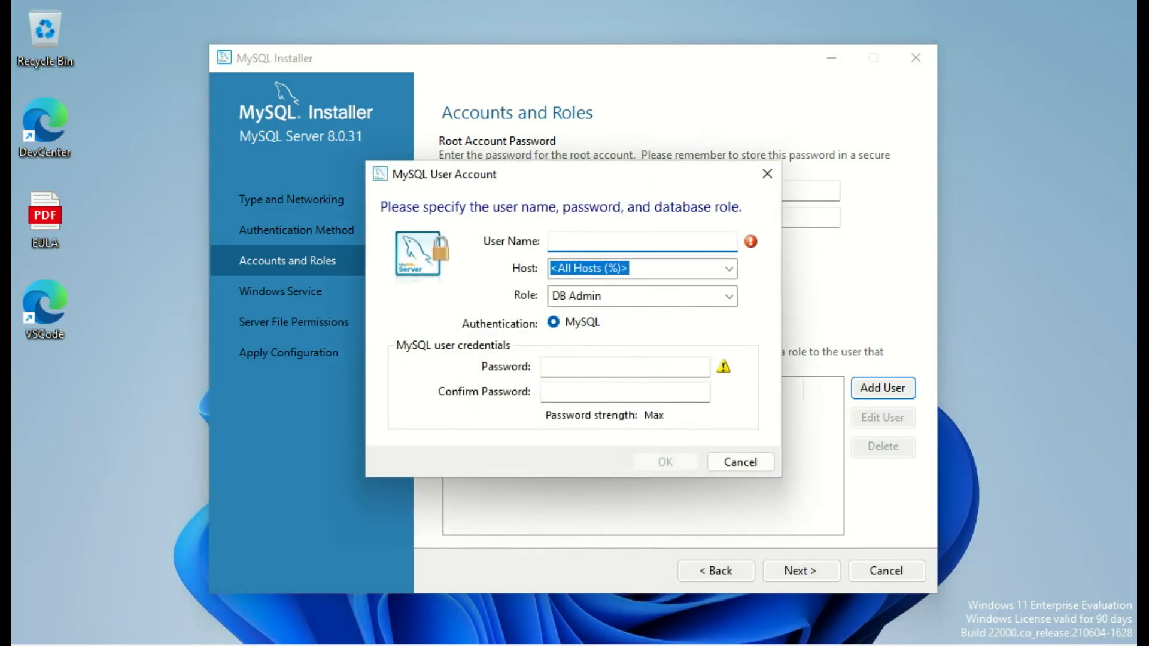
pyautogui.write('fred')
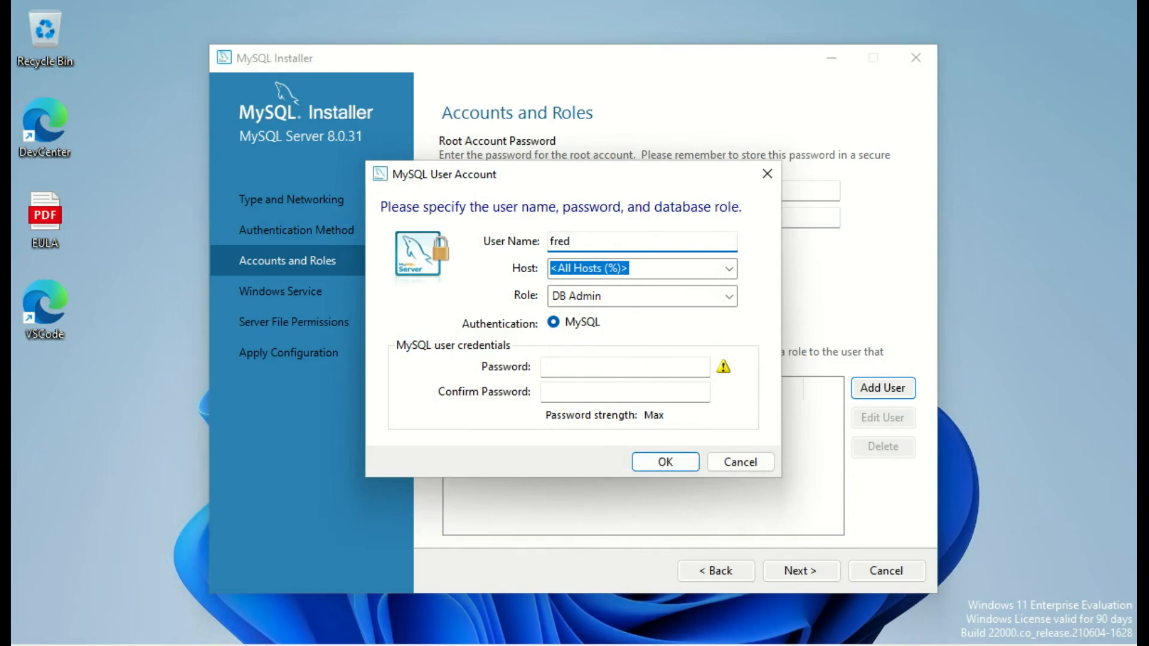
pyautogui.click(625, 366)
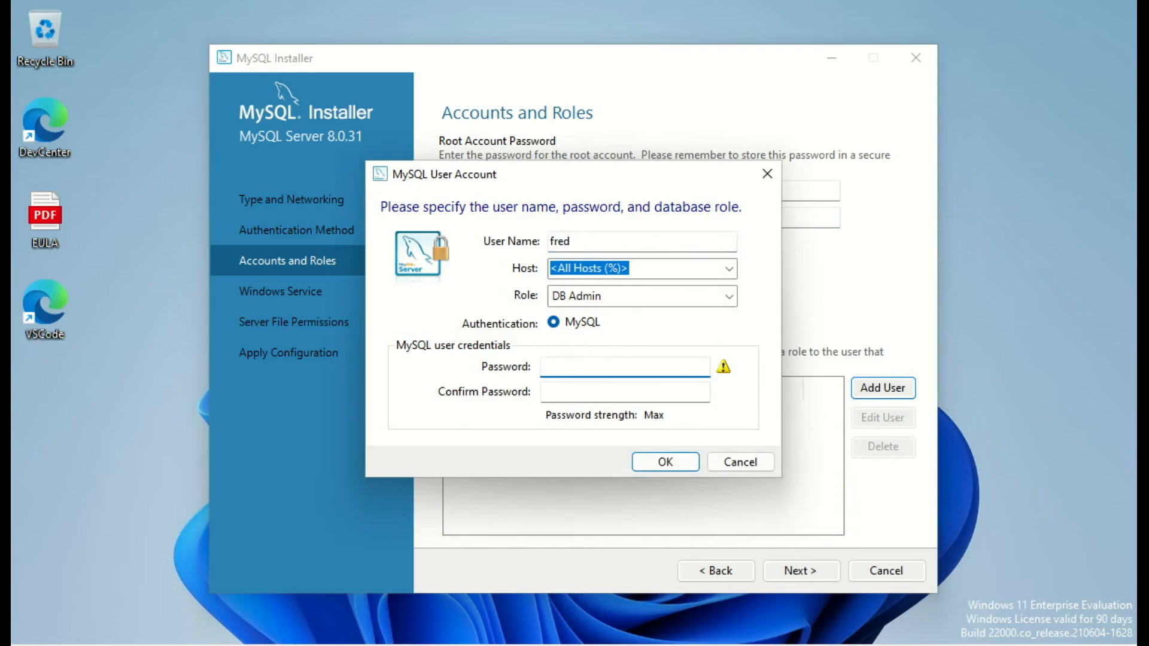
pyautogui.write('password')
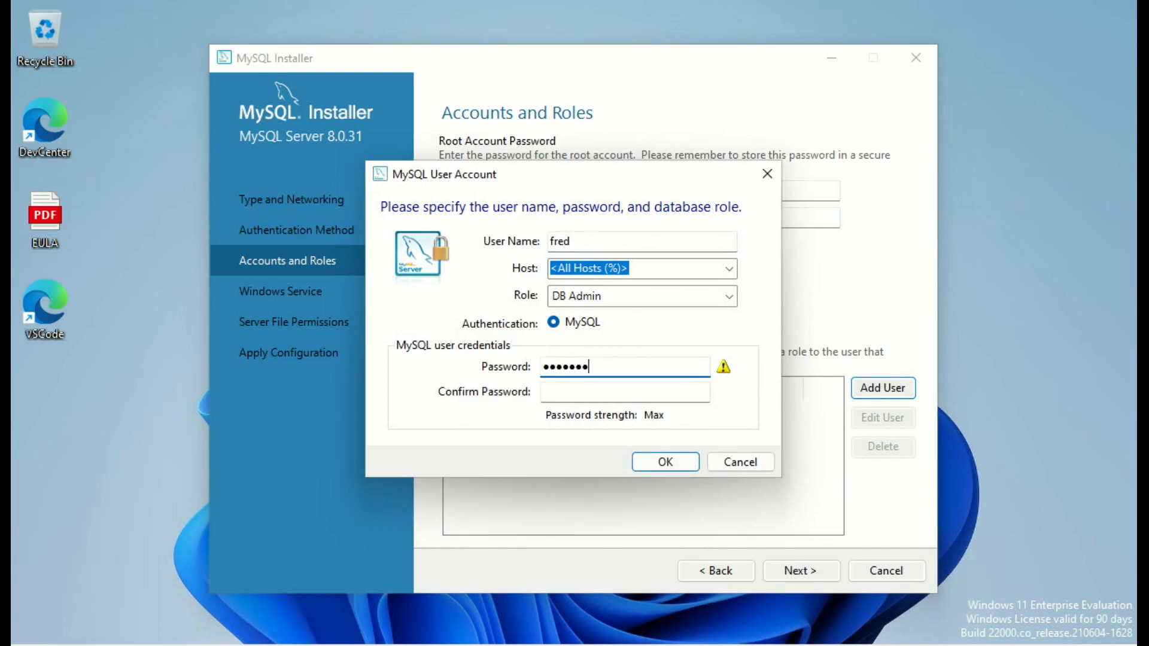
pyautogui.write('•••')
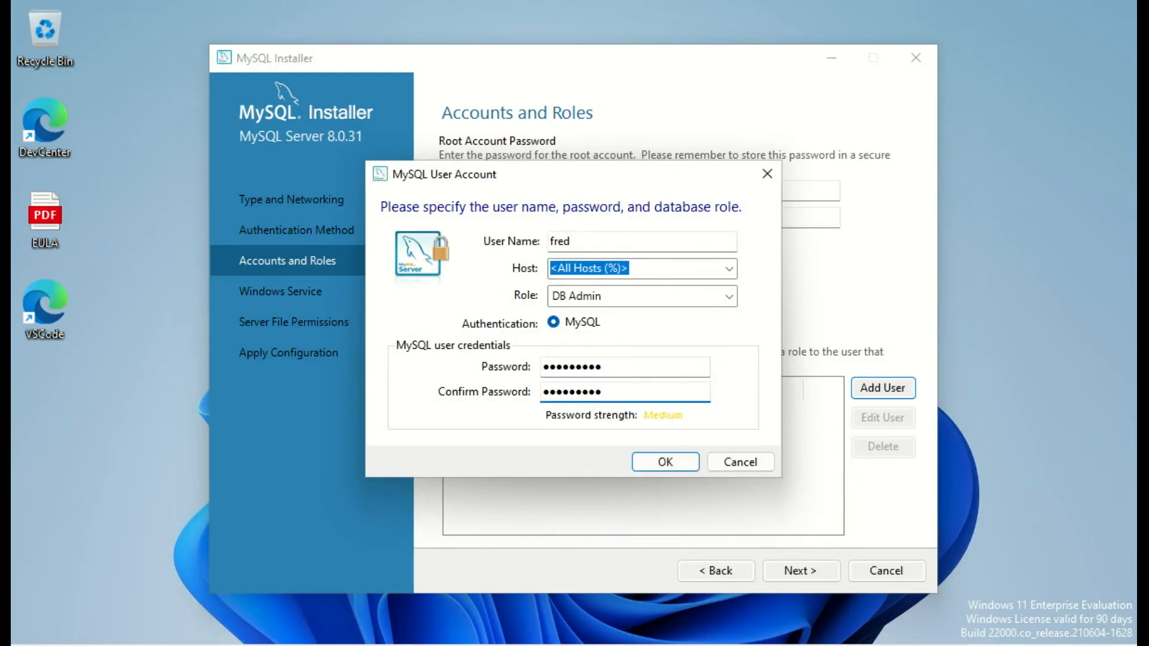
pyautogui.click(663, 461)
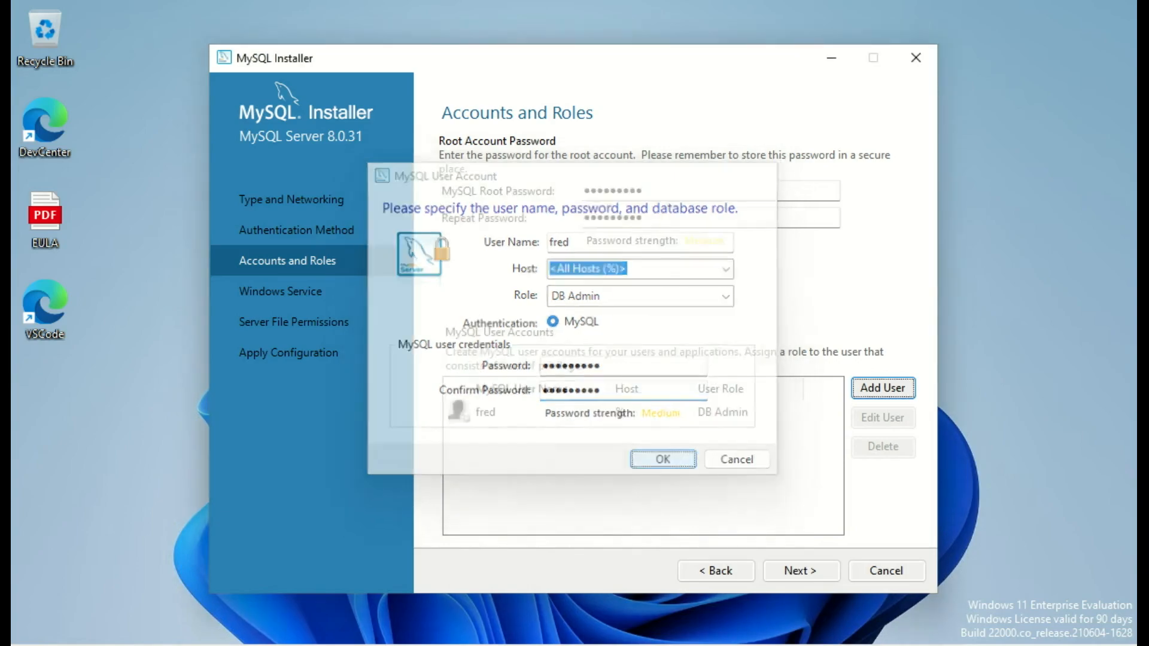
pyautogui.click(662, 459)
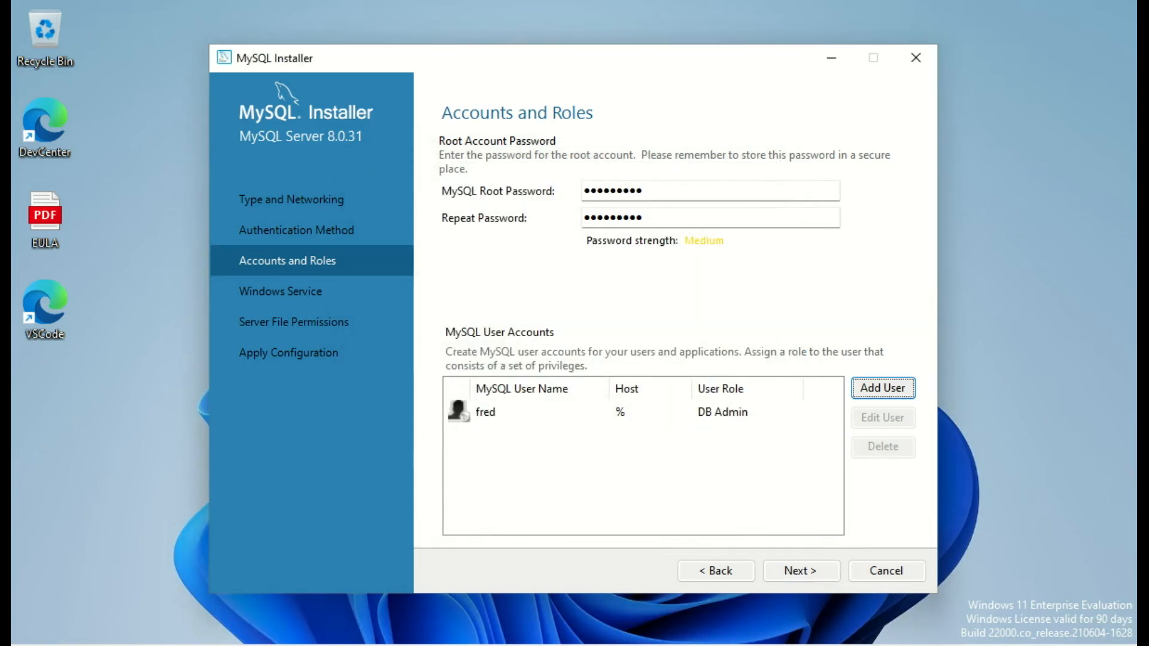
pyautogui.click(800, 571)
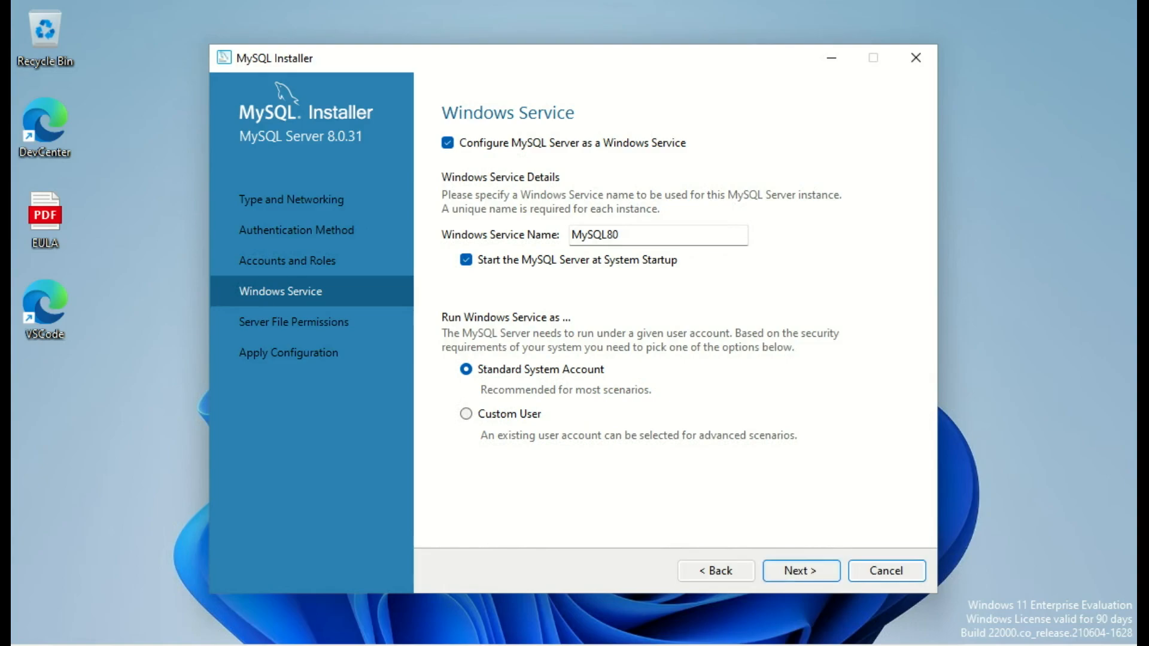
# Accept the MySQL80 Windows service and the default server file permissions
pyautogui.click(801, 571)
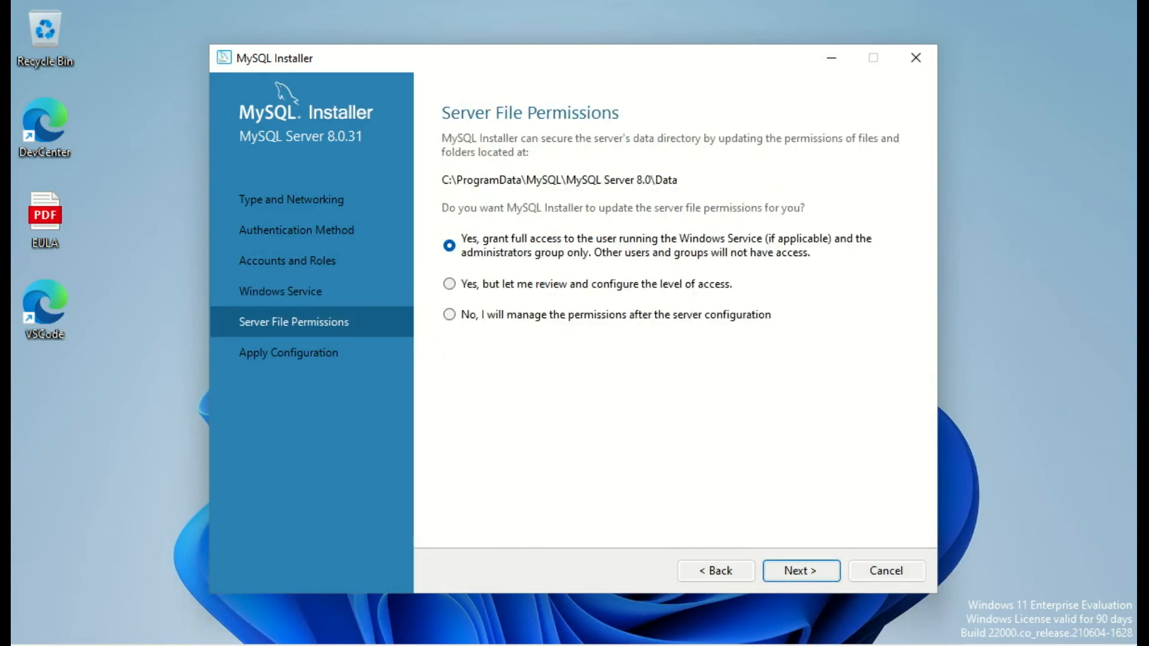
pyautogui.click(799, 571)
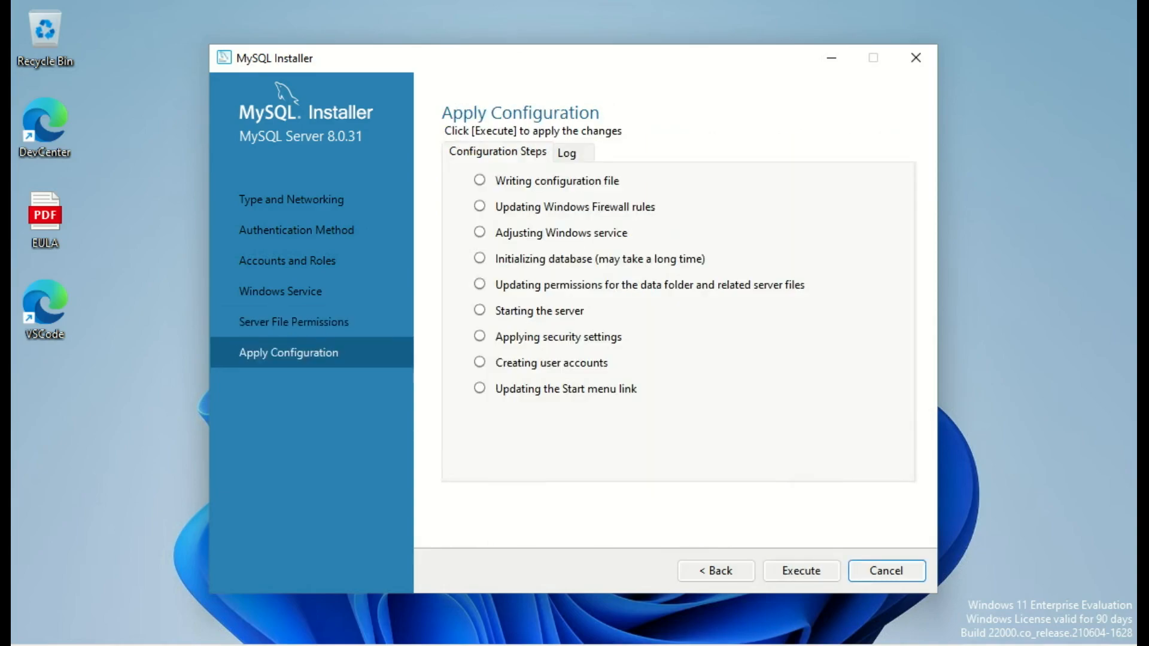
# Execute the server configuration and finish it once all steps succeed
pyautogui.click(800, 571)
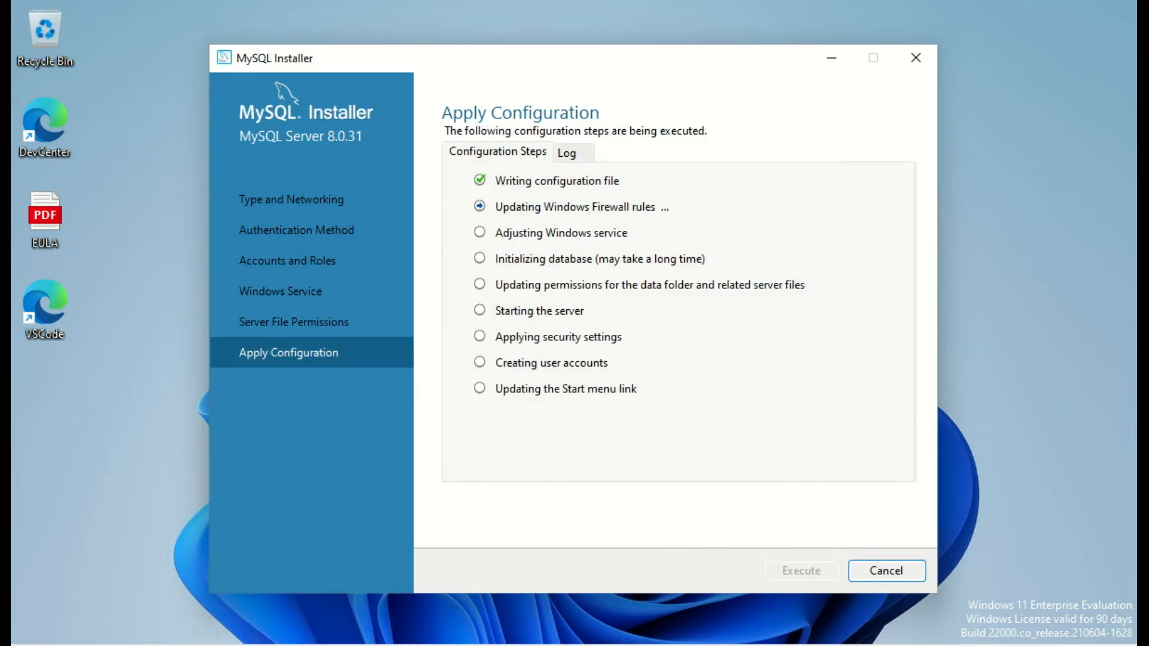
pyautogui.click(565, 153)
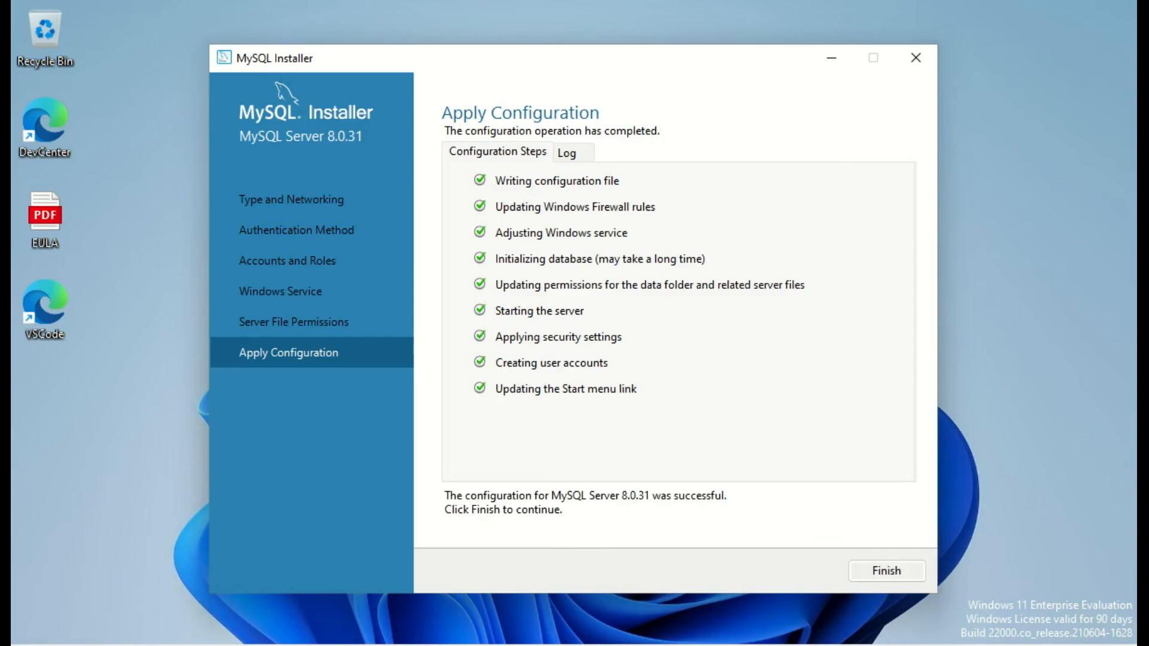
pyautogui.click(884, 571)
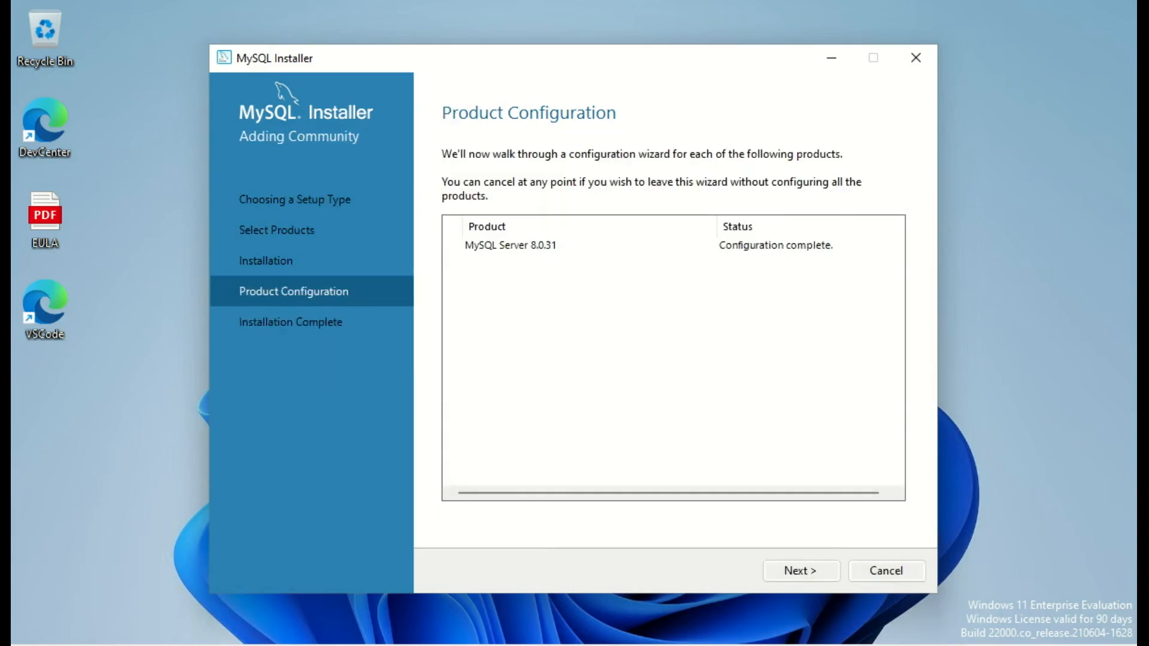
# Complete the installation and launch MySQL Shell after setup
pyautogui.click(800, 571)
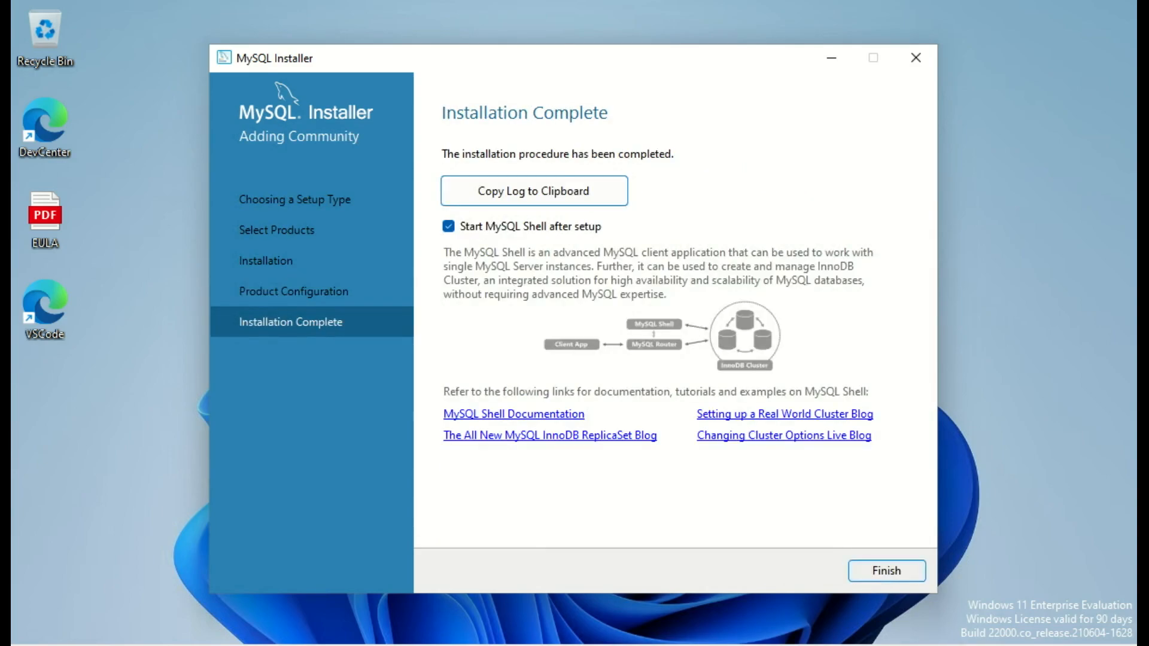
pyautogui.click(885, 571)
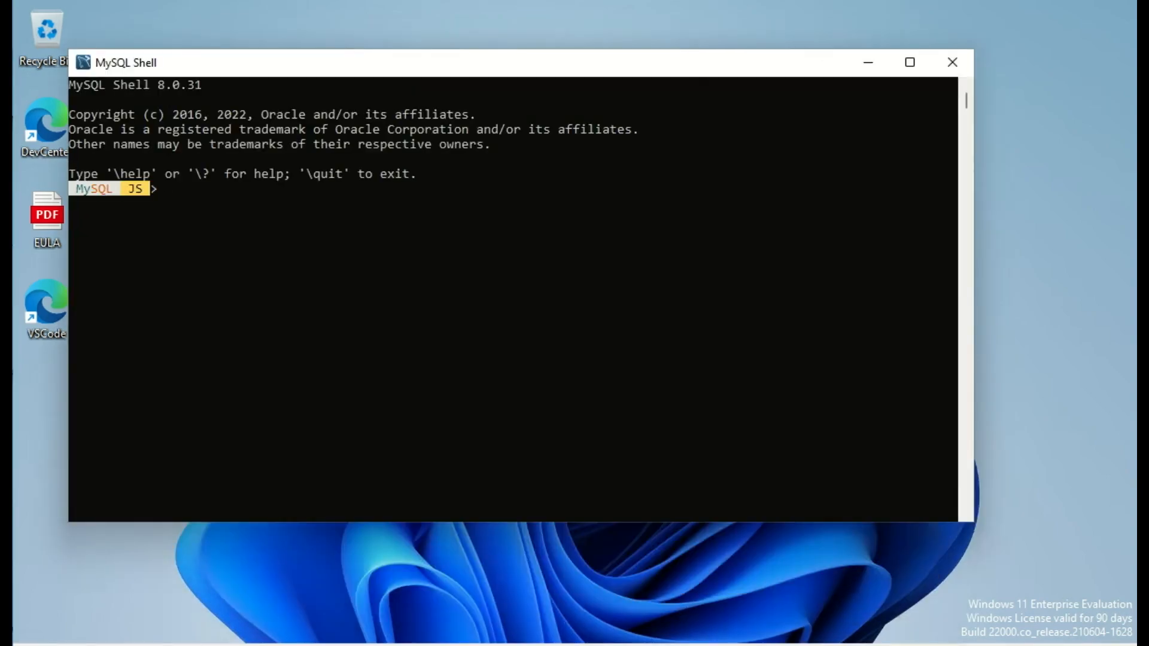
# Connect MySQL Shell to root@localhost with the \c command
pyautogui.write('\\')
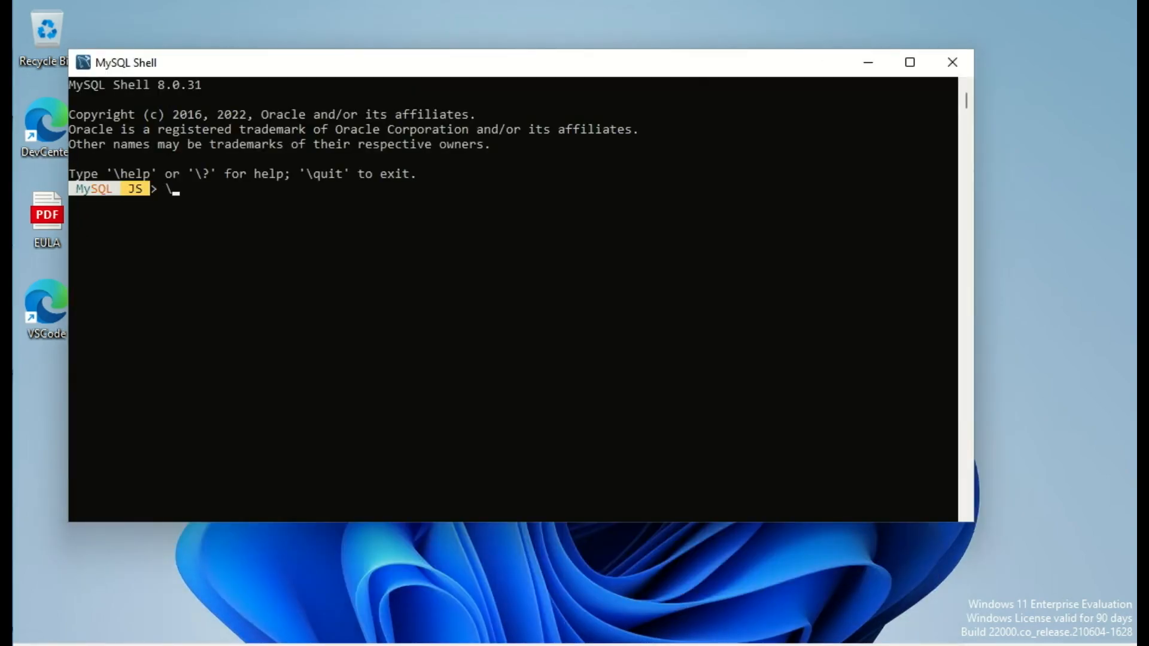
pyautogui.write('c')
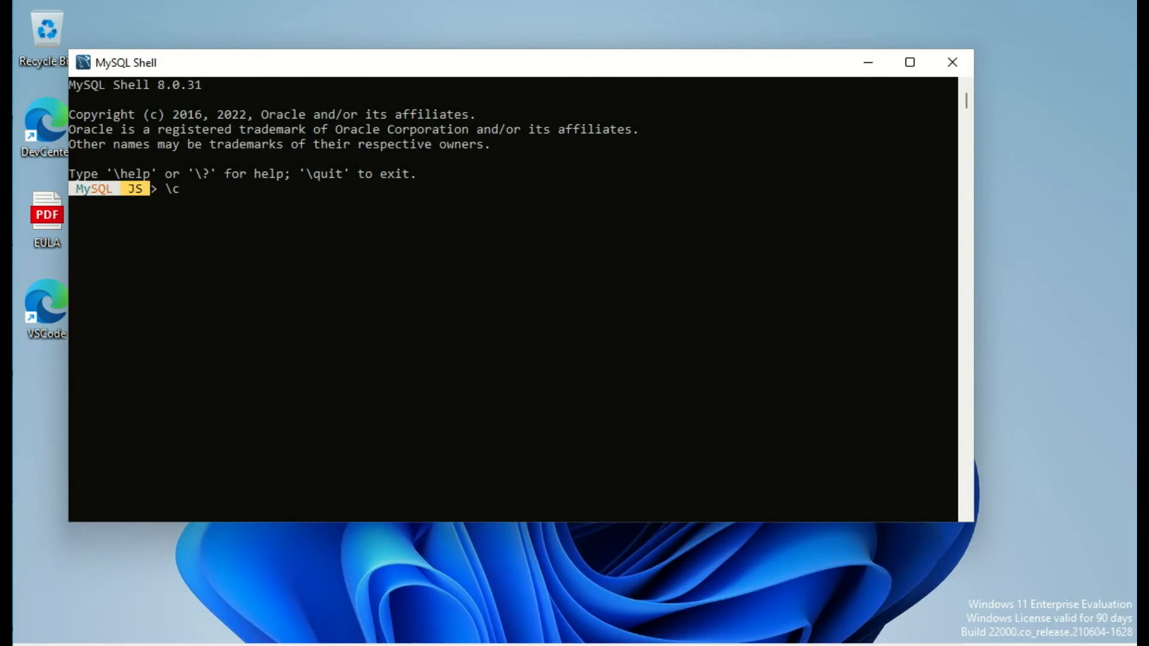
pyautogui.write('root@')
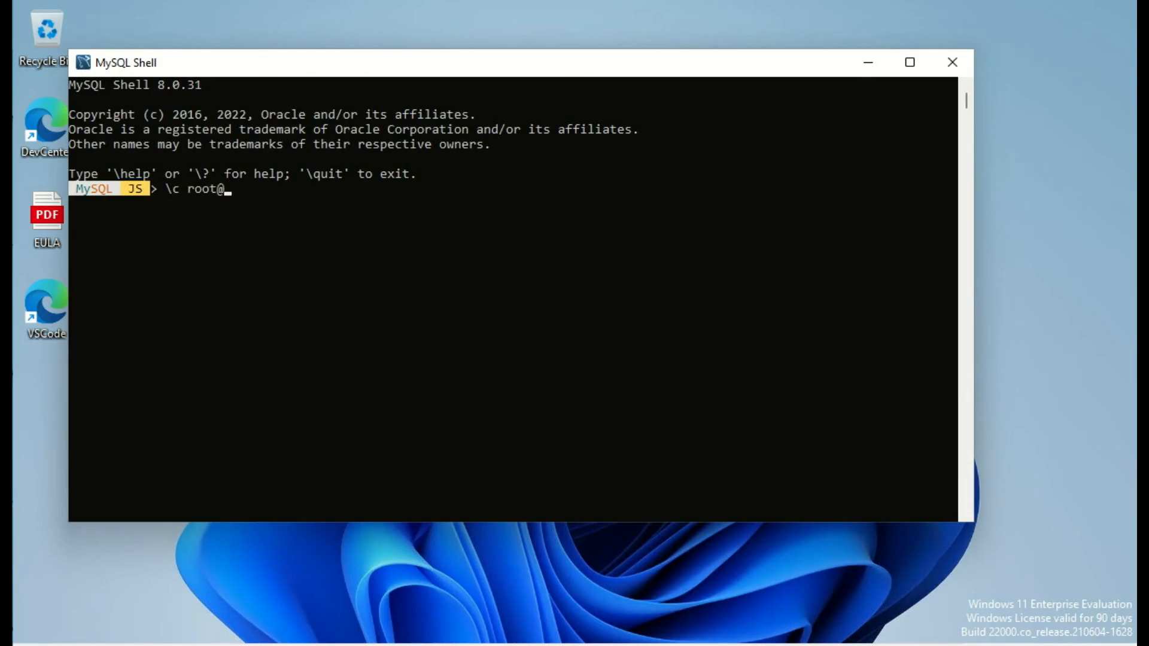
pyautogui.write('localhost')
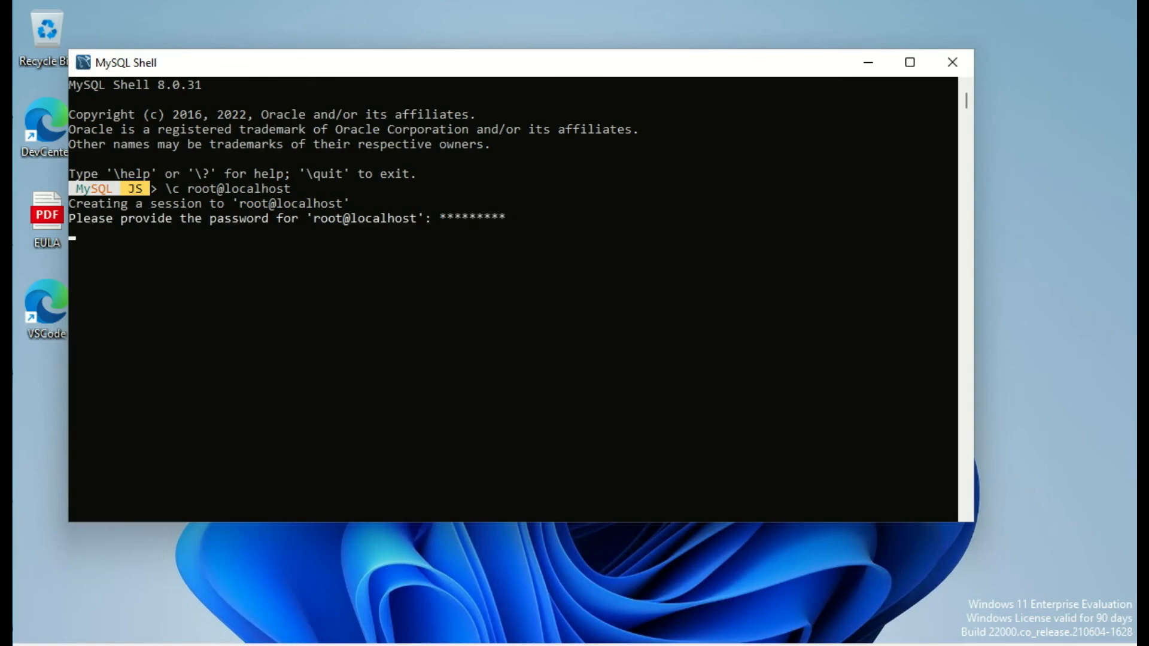
# Submit the root password, save it, and check the status showing server version 8.0.31
pyautogui.press('Return')
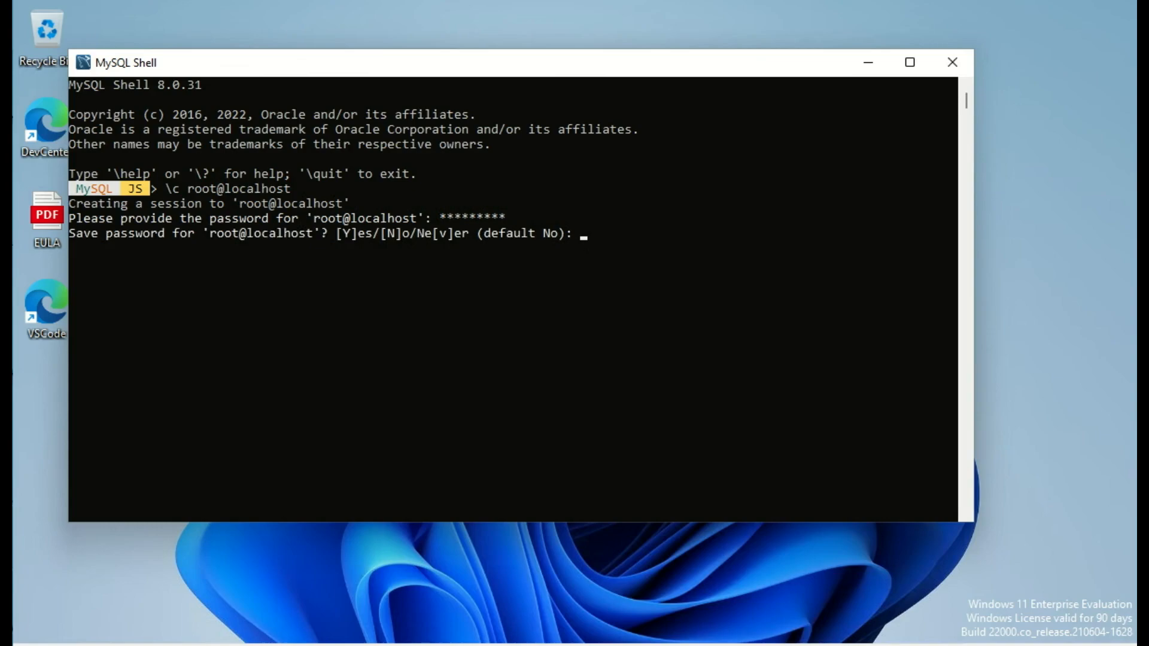
pyautogui.write('yes')
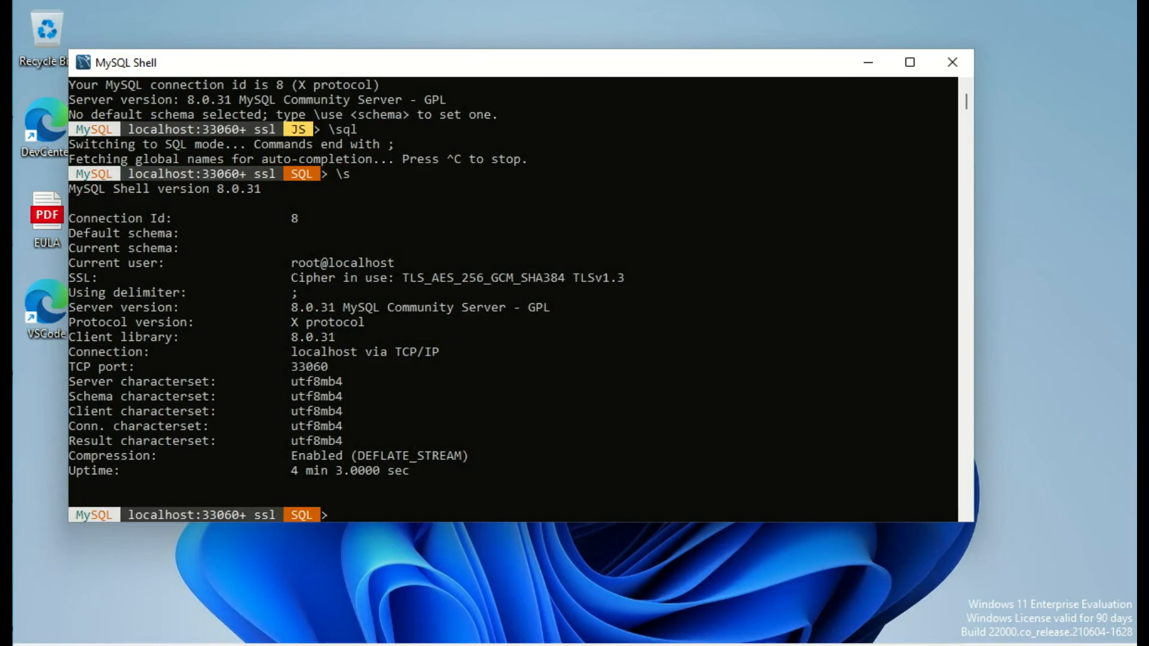
pyautogui.doubleClick(421, 306)
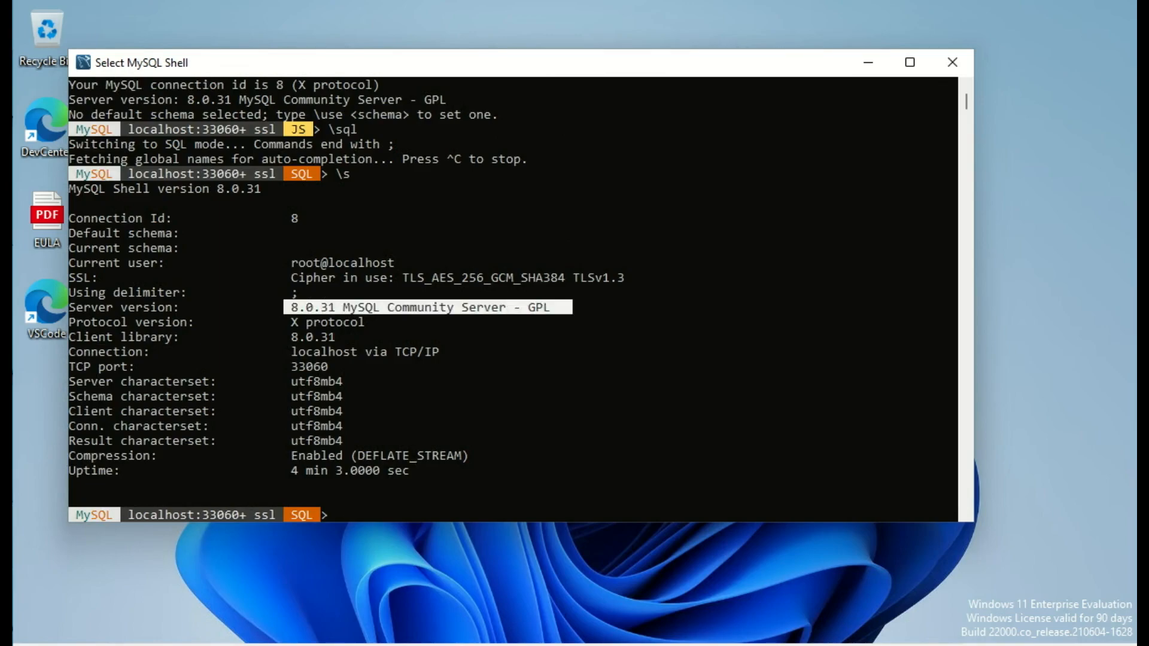